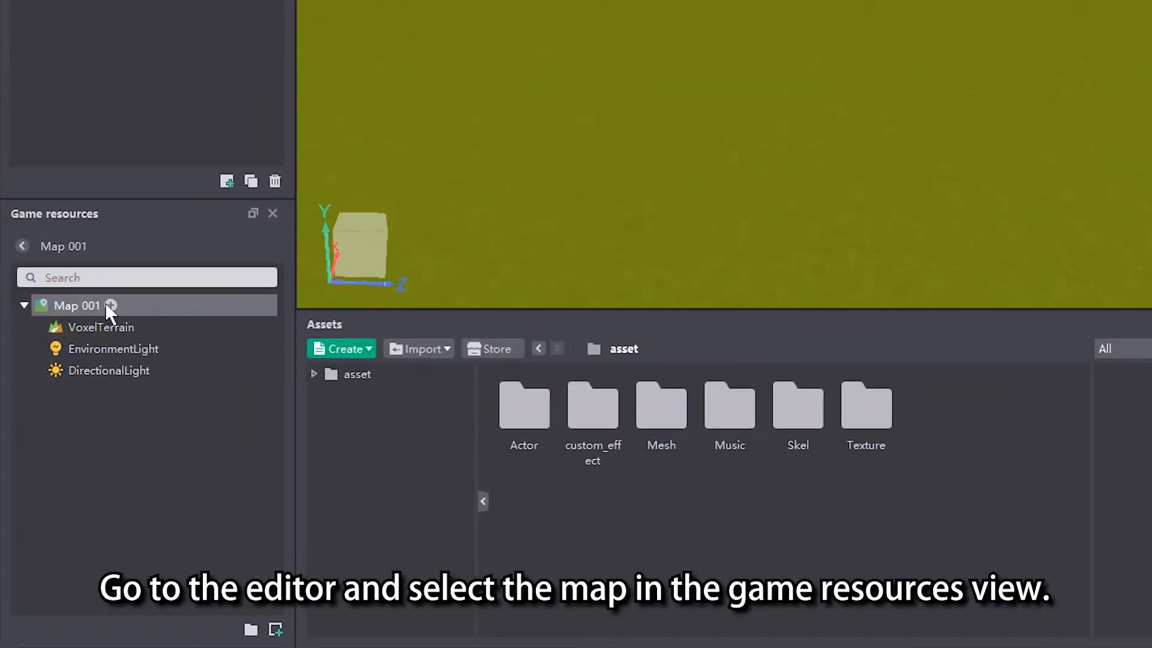
Step: Add a 3D sound effect node under Map 001 from its + menu
click(110, 305)
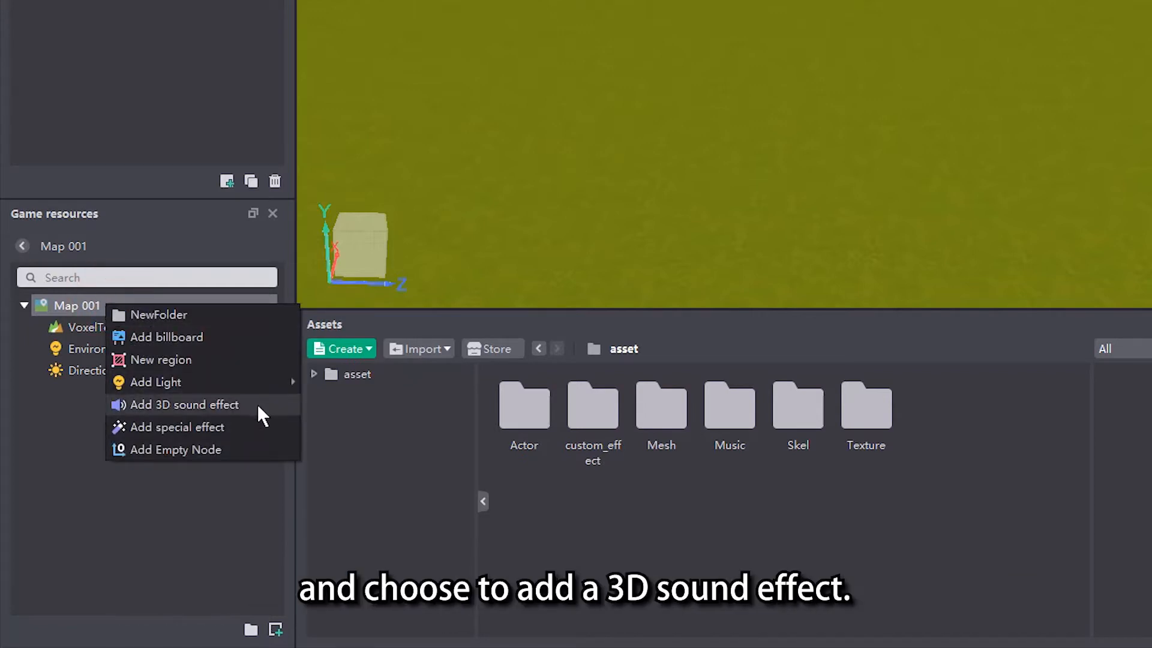
click(184, 403)
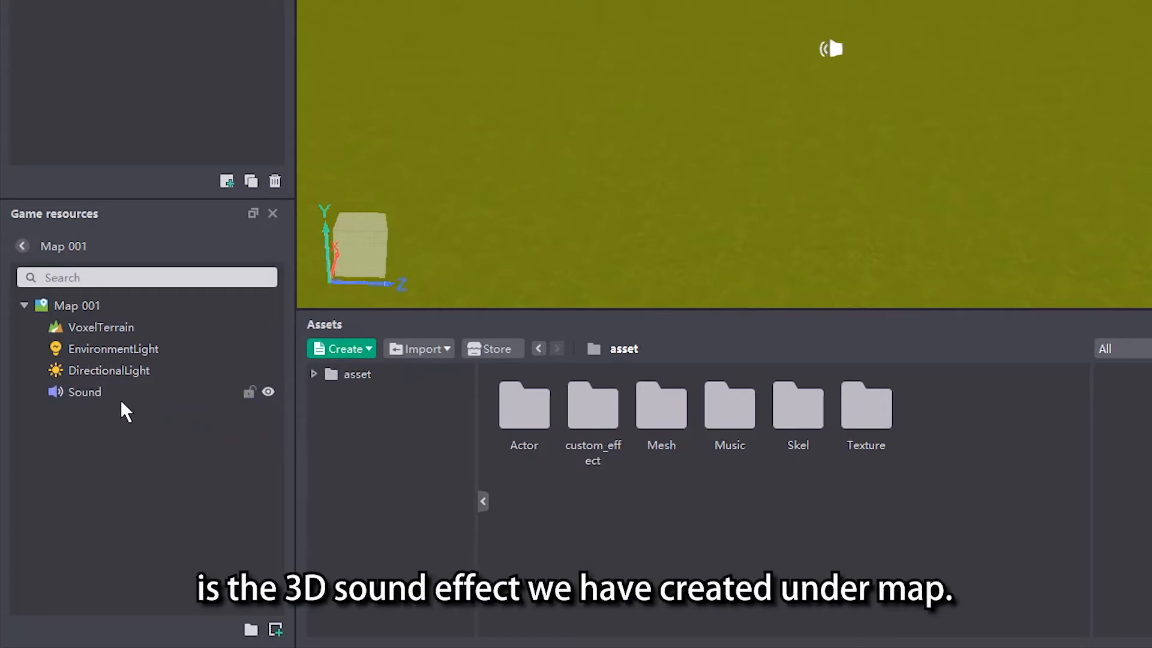
mouse_move(161, 439)
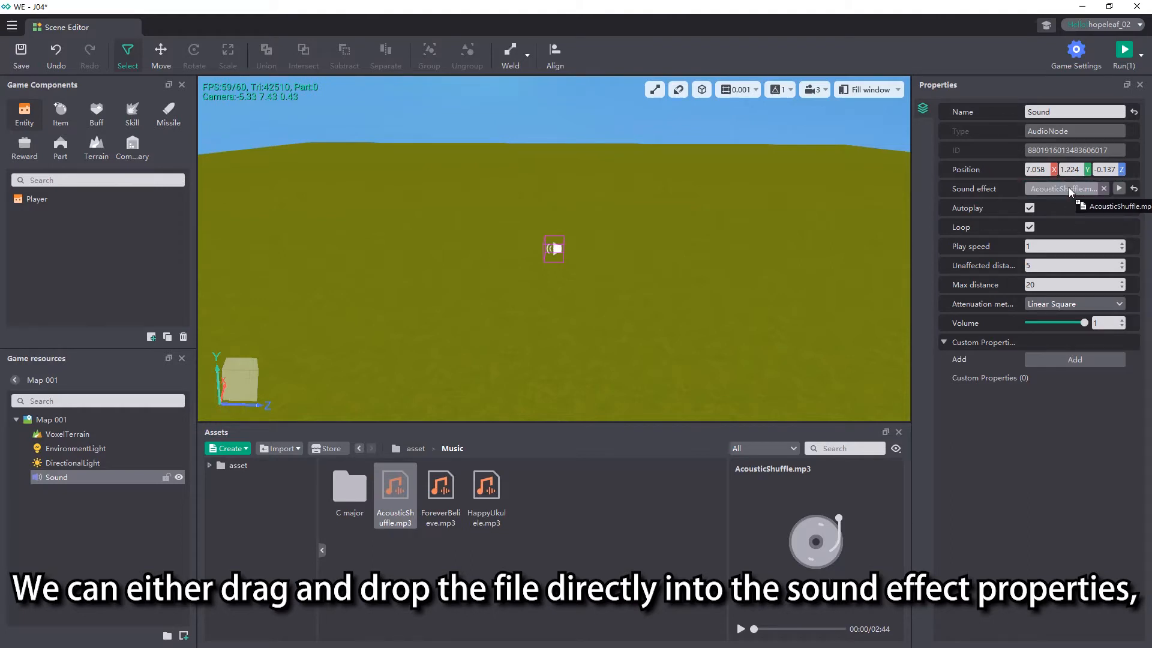
Step: Assign ForeverBelieve.mp3 to the Sound node, preview it, then clear the file
click(1061, 189)
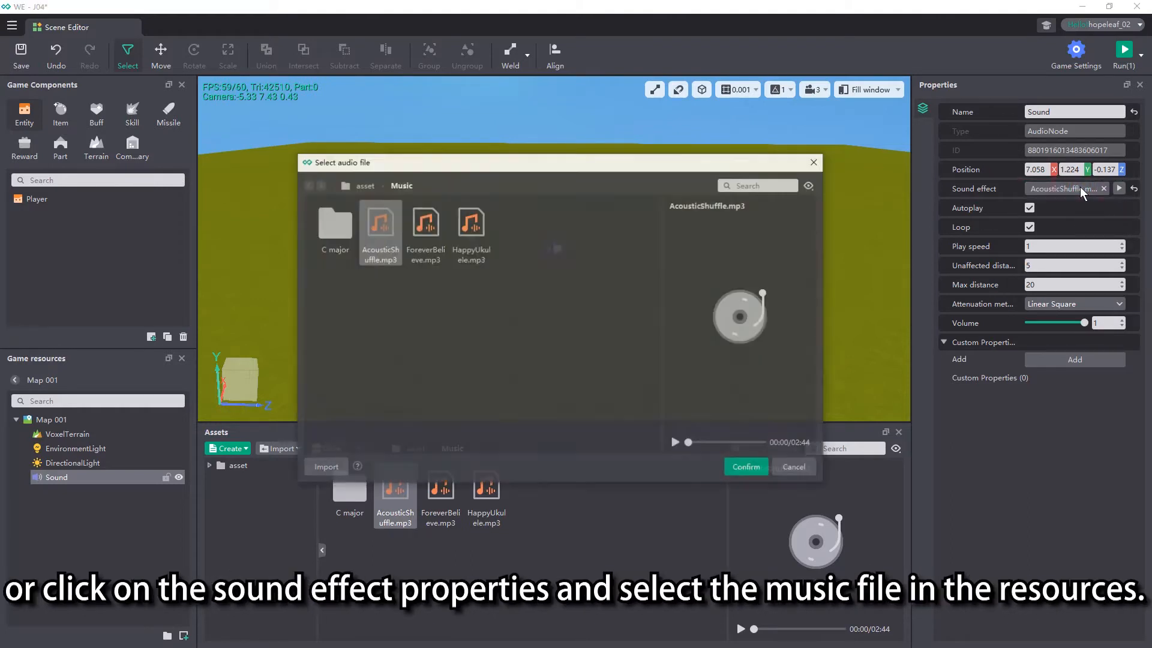
click(425, 228)
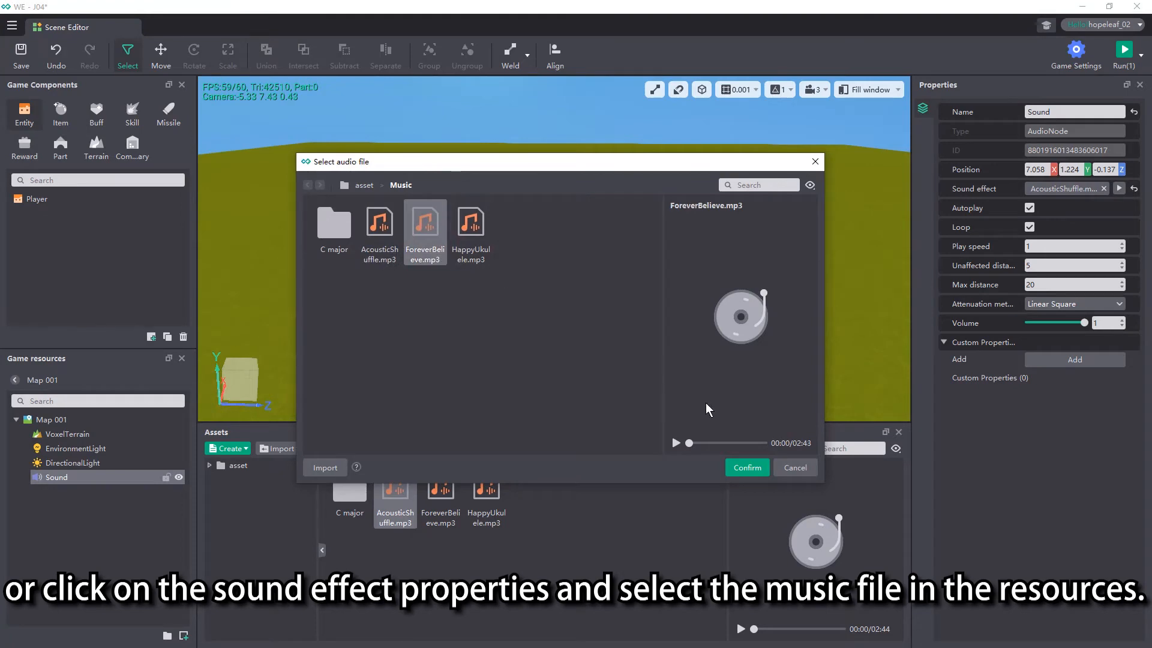
click(747, 468)
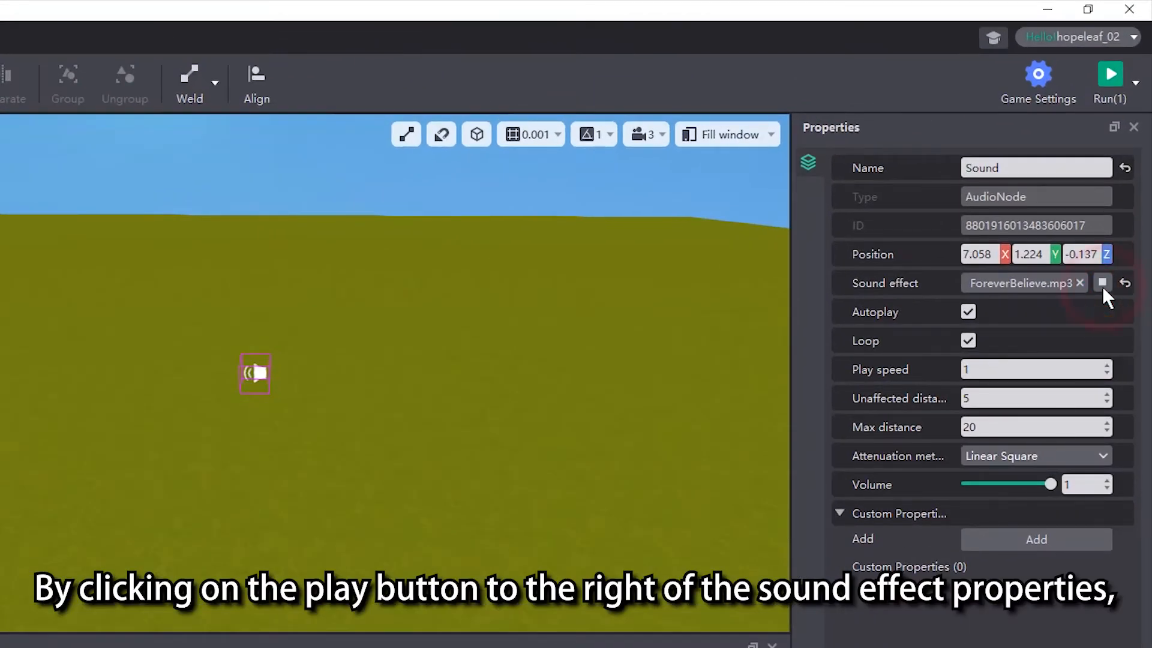
click(1102, 282)
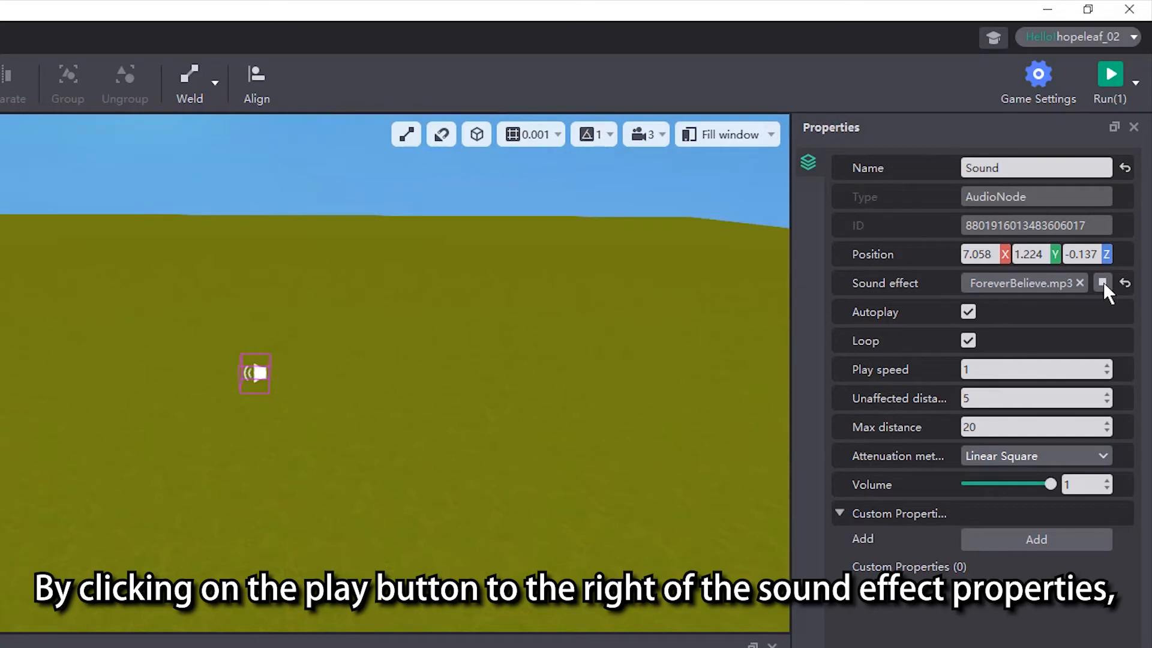
click(1106, 282)
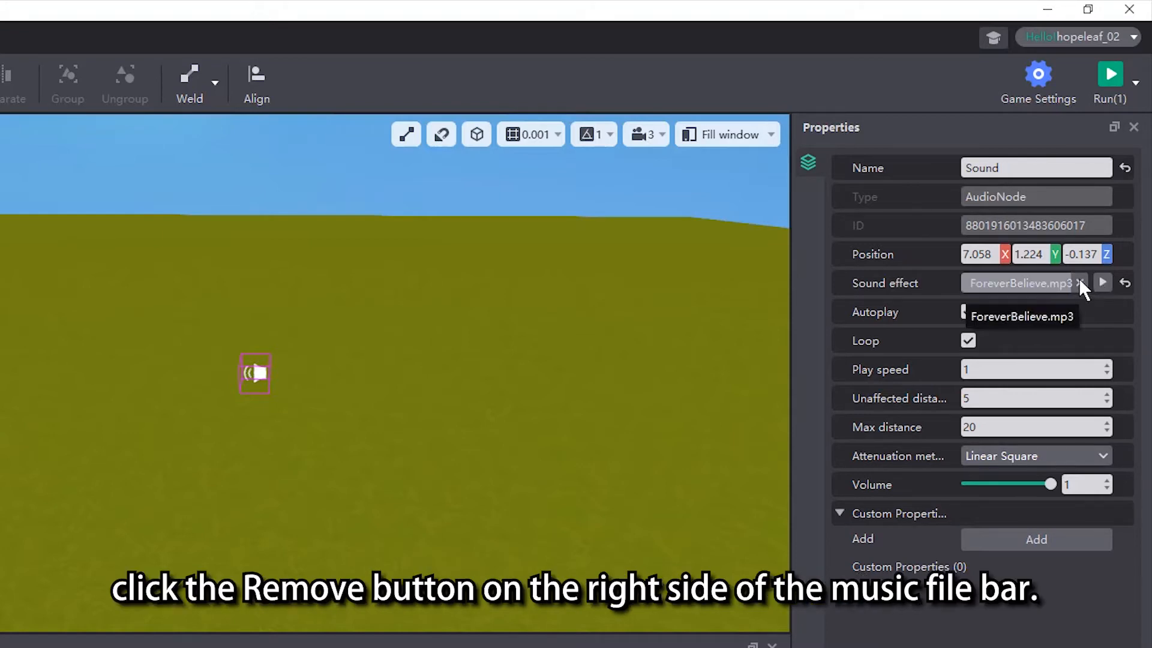
click(1099, 282)
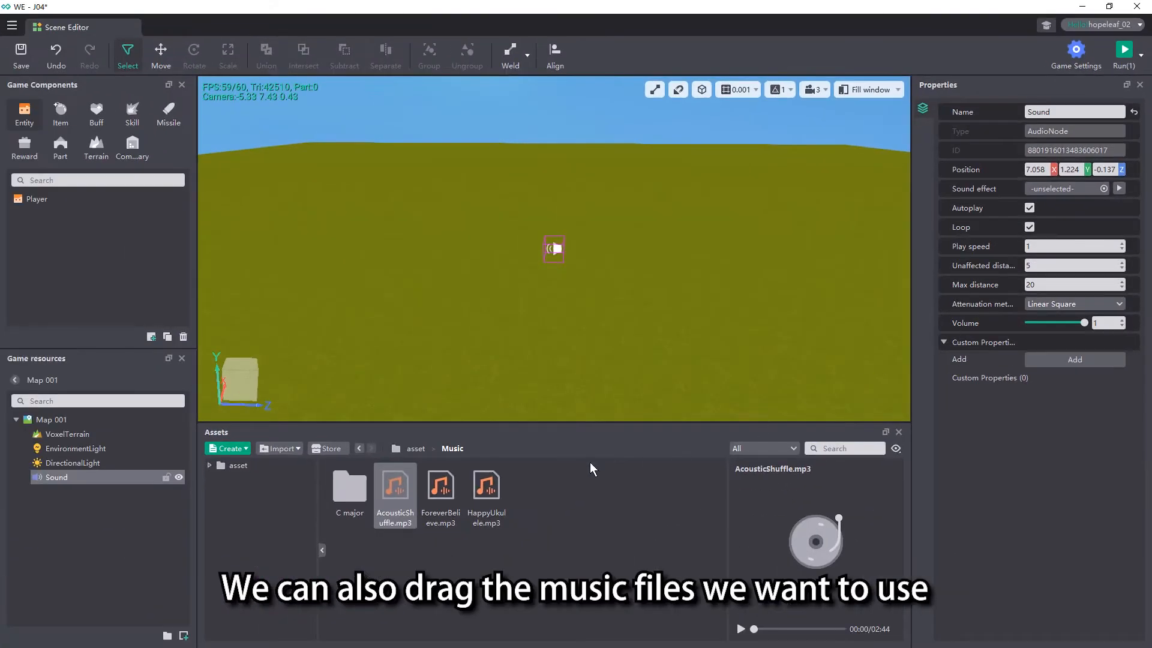
Step: Drop a music file into the viewport as a sound node and attach a 3D sound to Part
drag(396, 484, 547, 308)
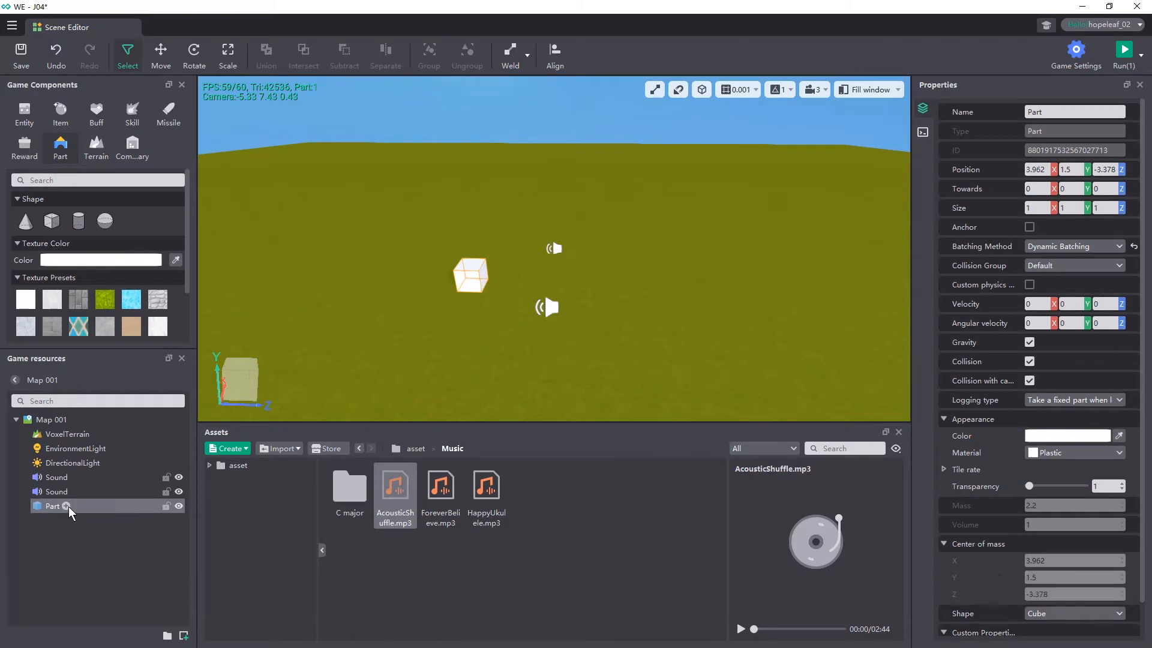
click(67, 505)
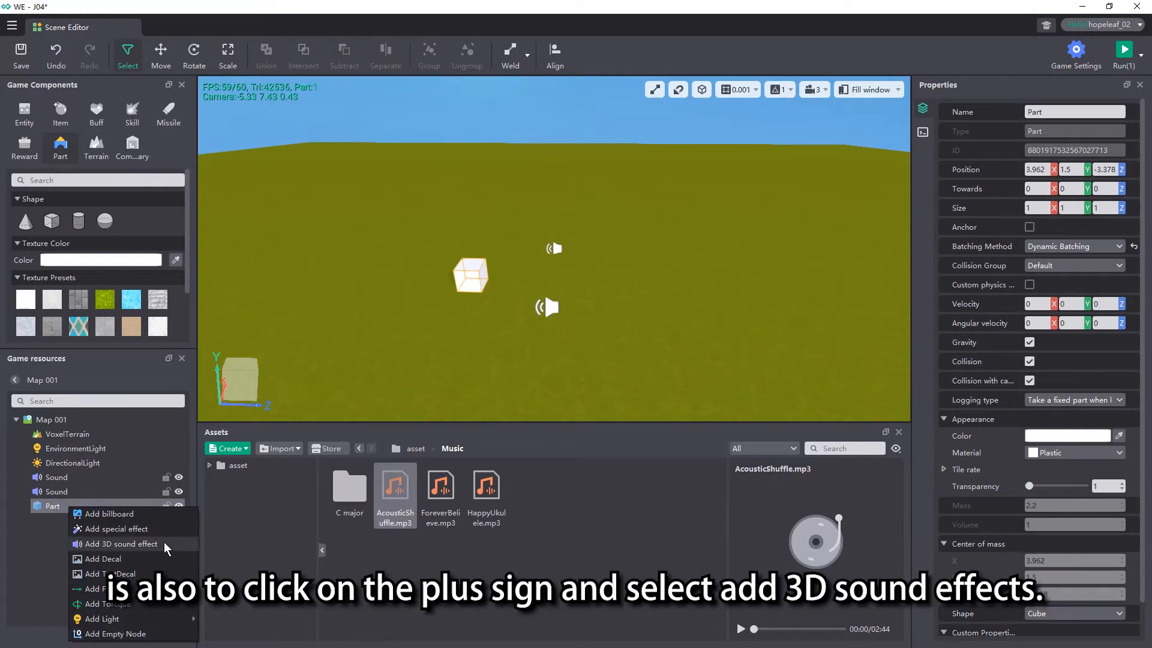
click(122, 543)
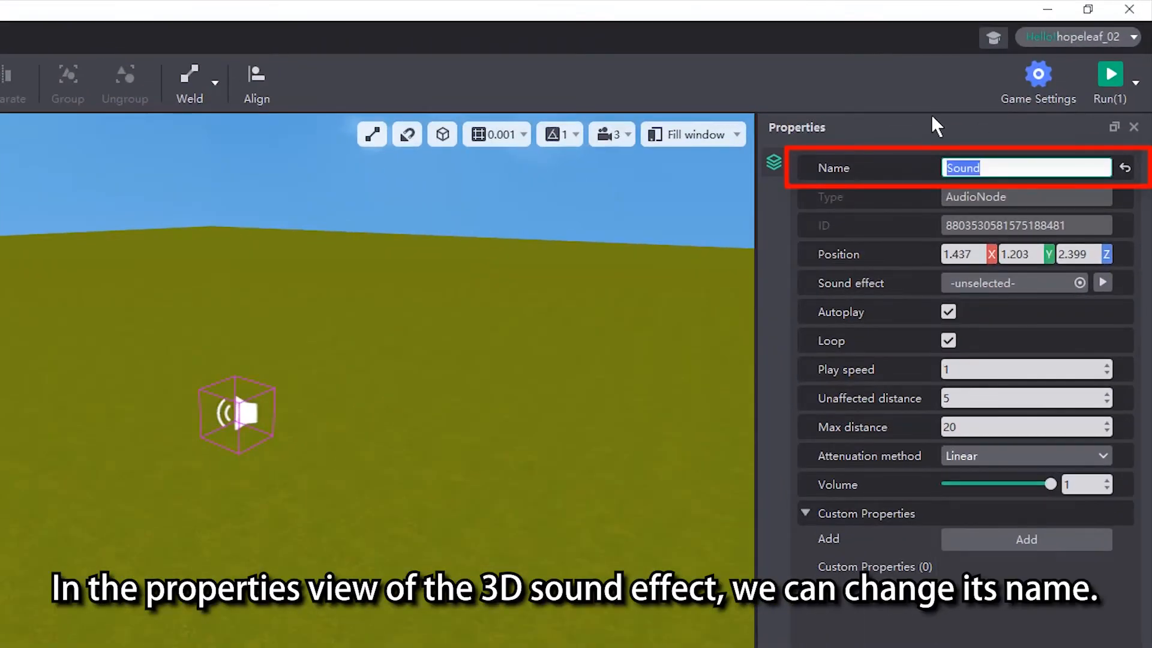
Step: Name the sound node BGM, set X and Z to 0, and raise it to Y 1.85
text(BGM)
click(965, 255)
text(0)
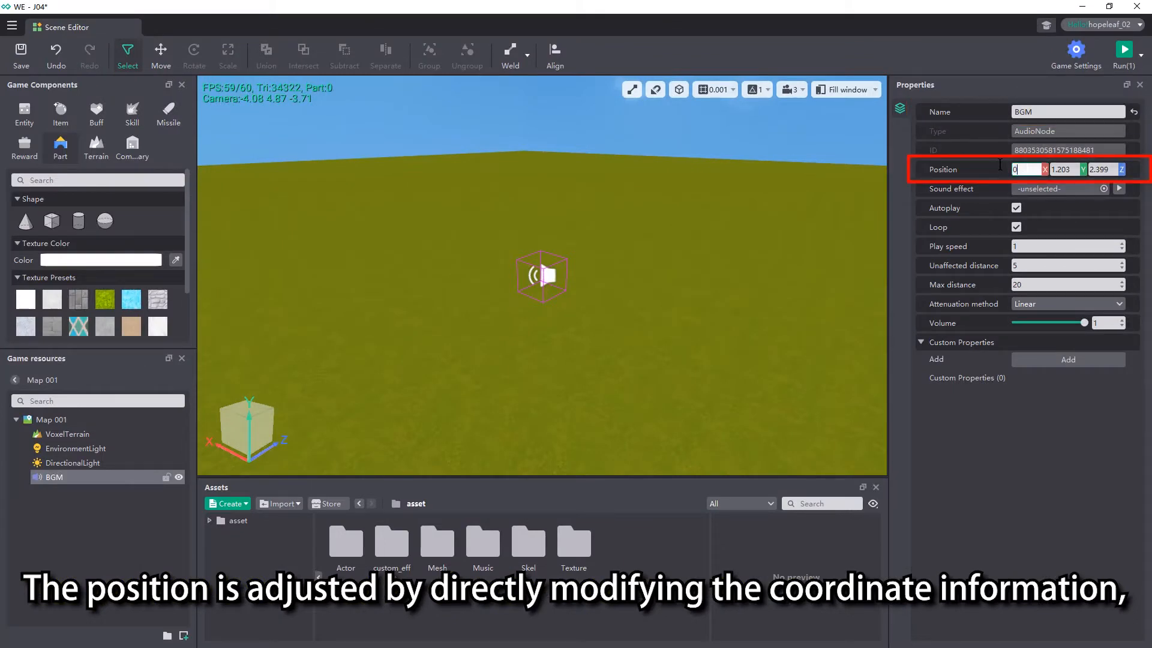
click(160, 52)
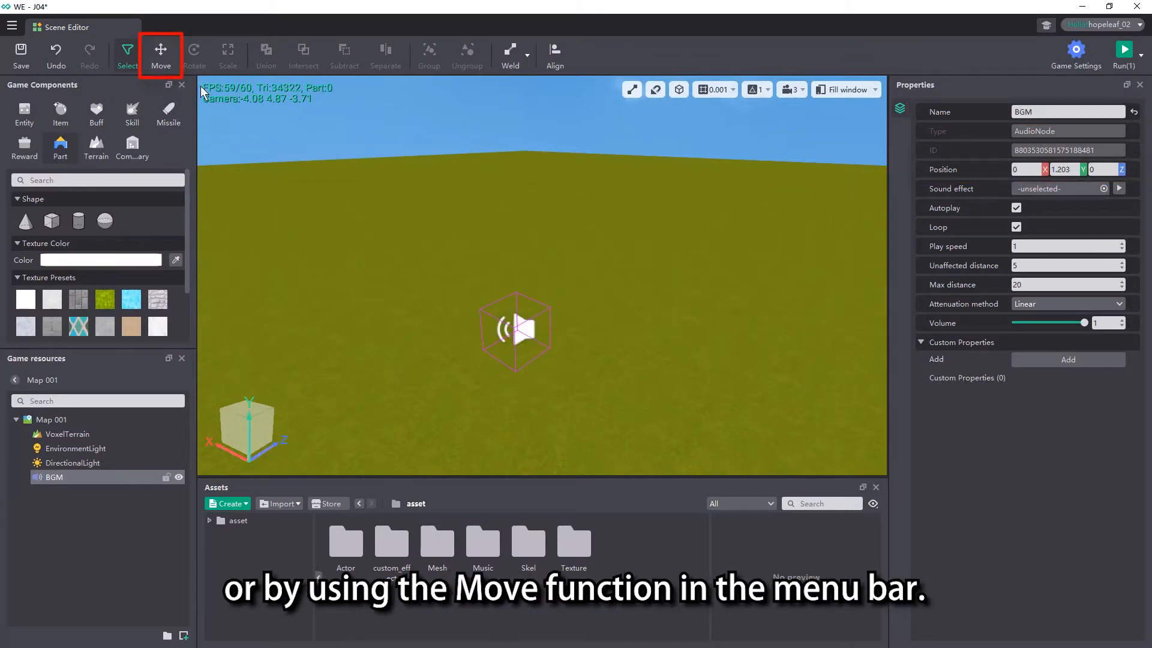
click(160, 49)
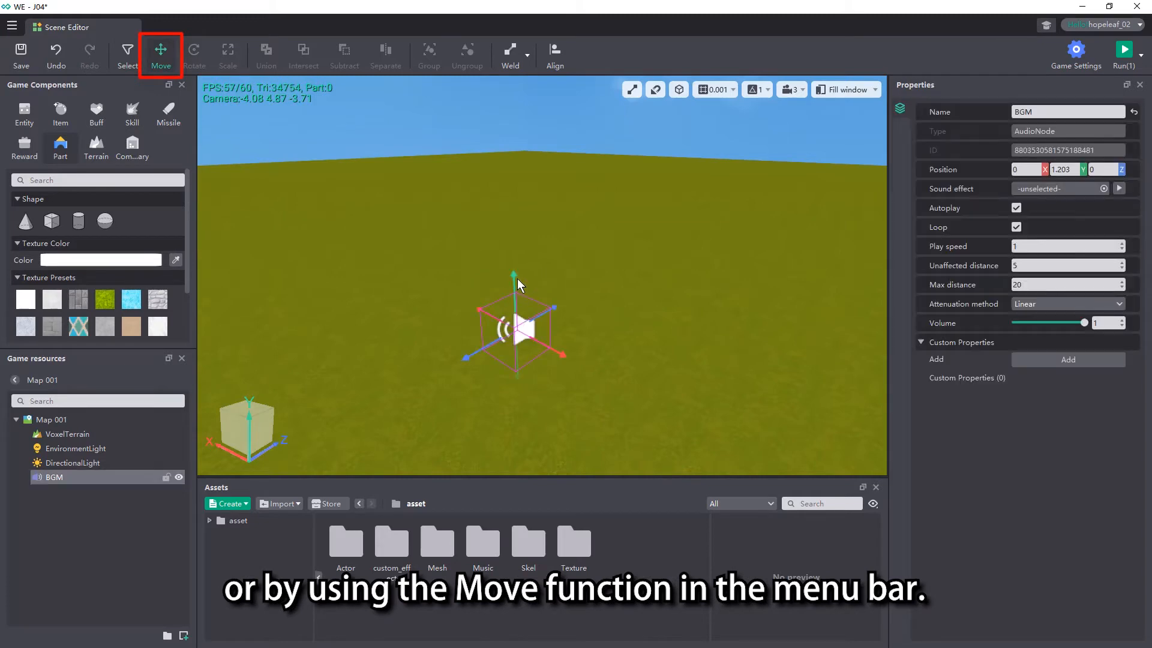
drag(514, 283, 529, 249)
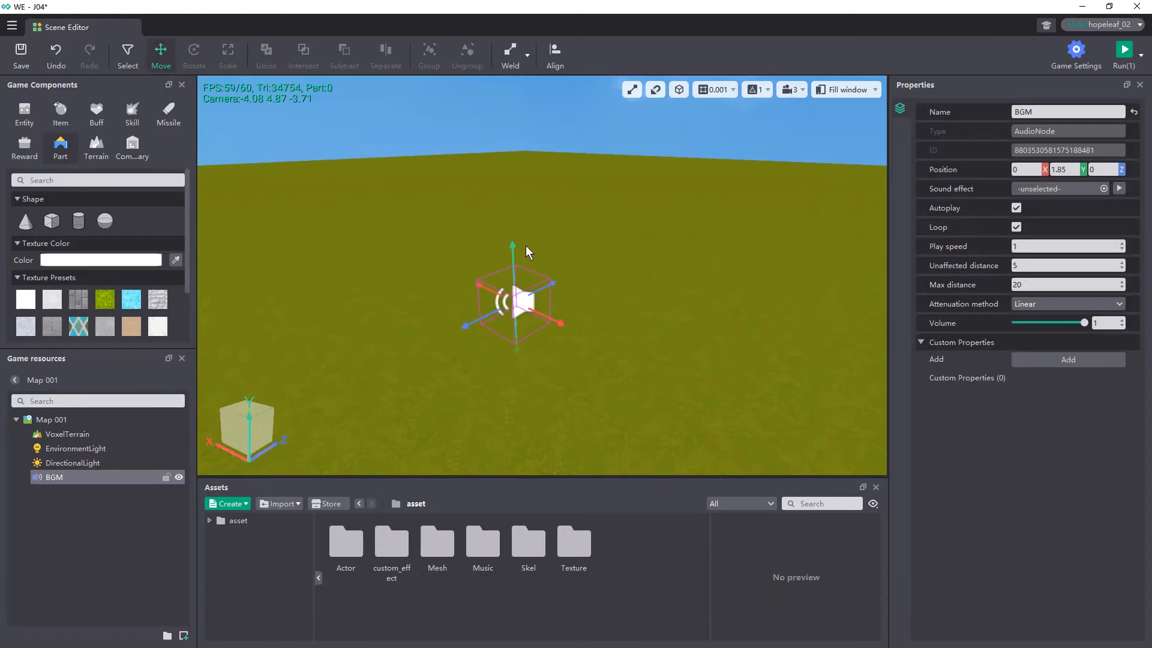
Step: Lower BGM's volume from 1 to 0.913
click(1016, 209)
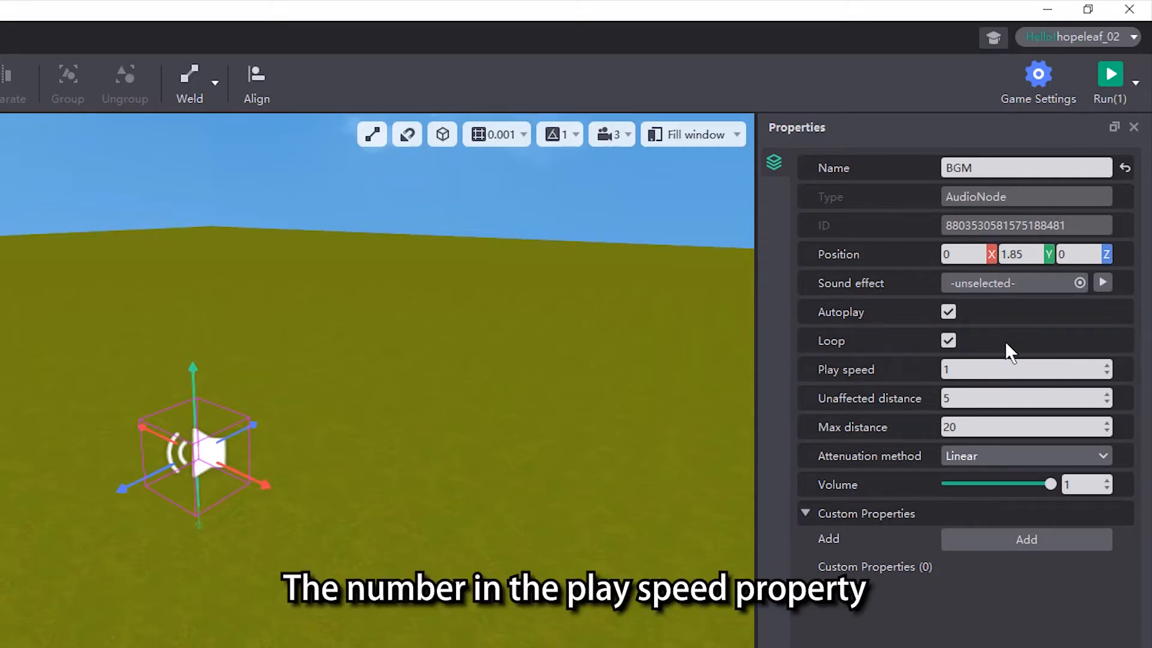
click(1021, 369)
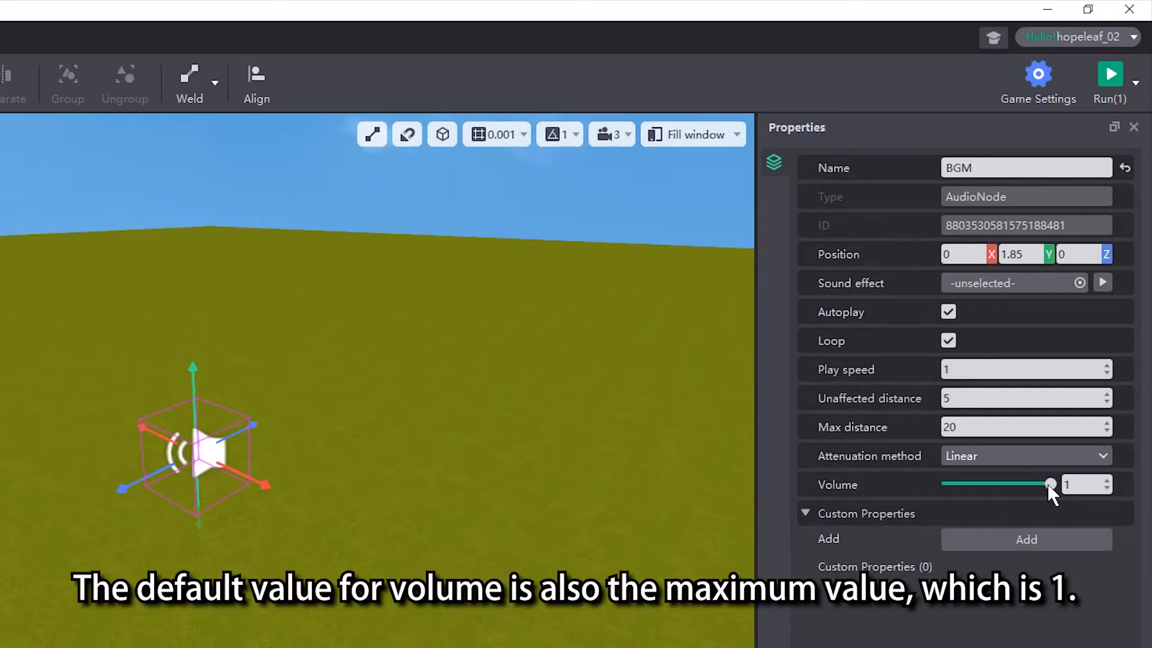
drag(1052, 484, 1041, 484)
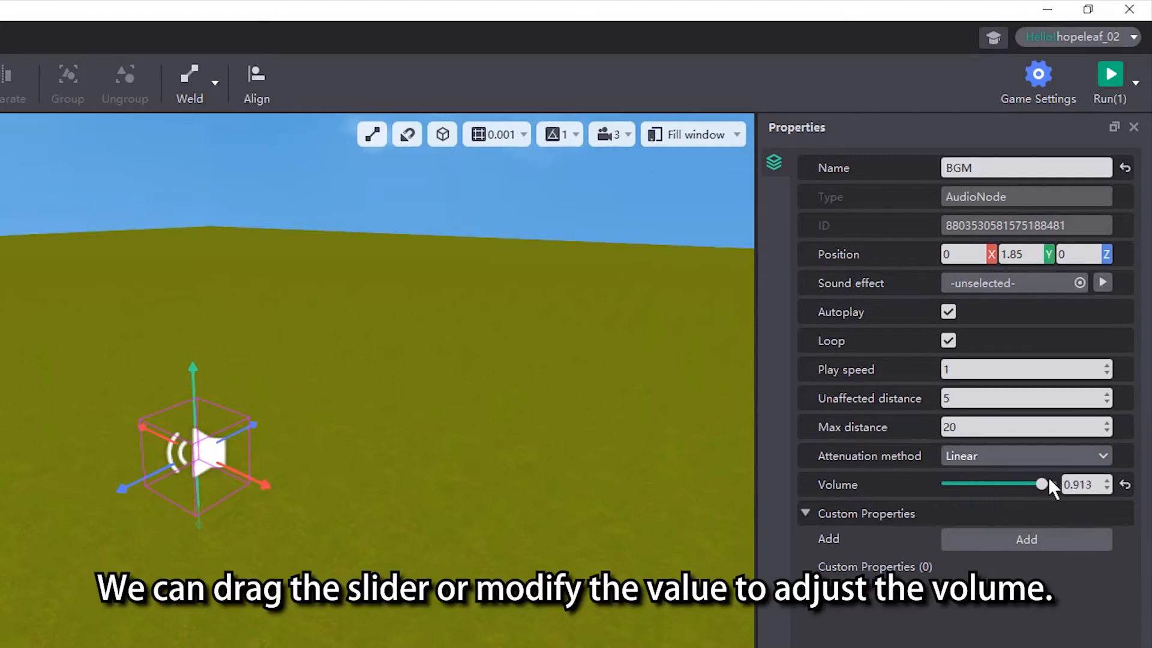
text(0.5)
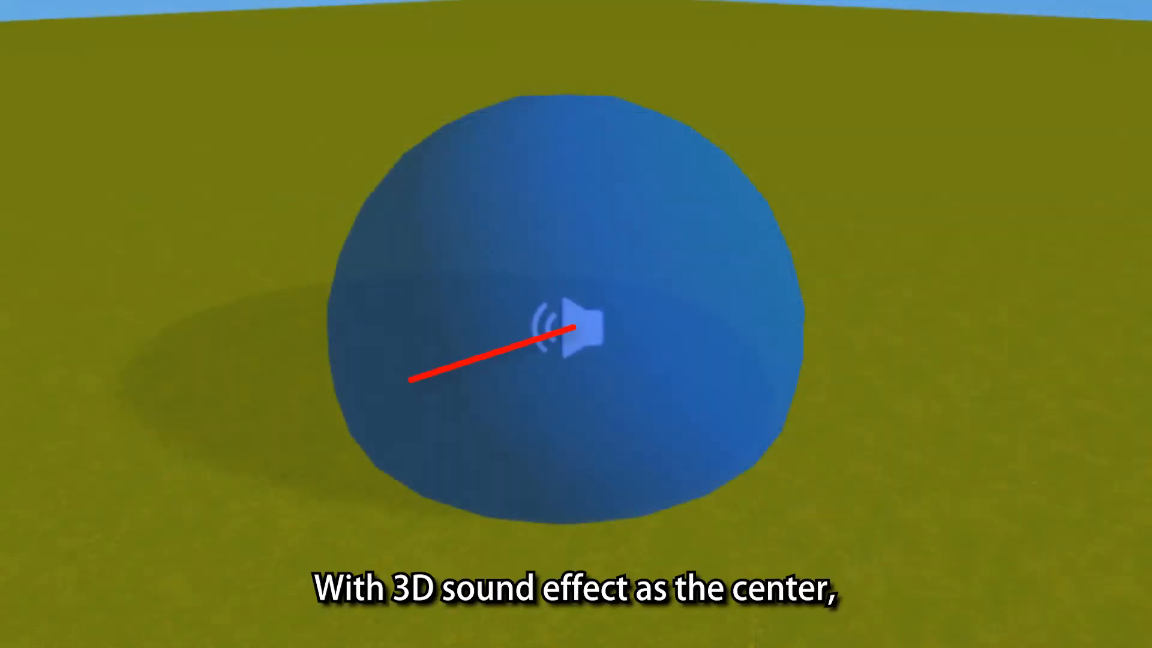
click(713, 154)
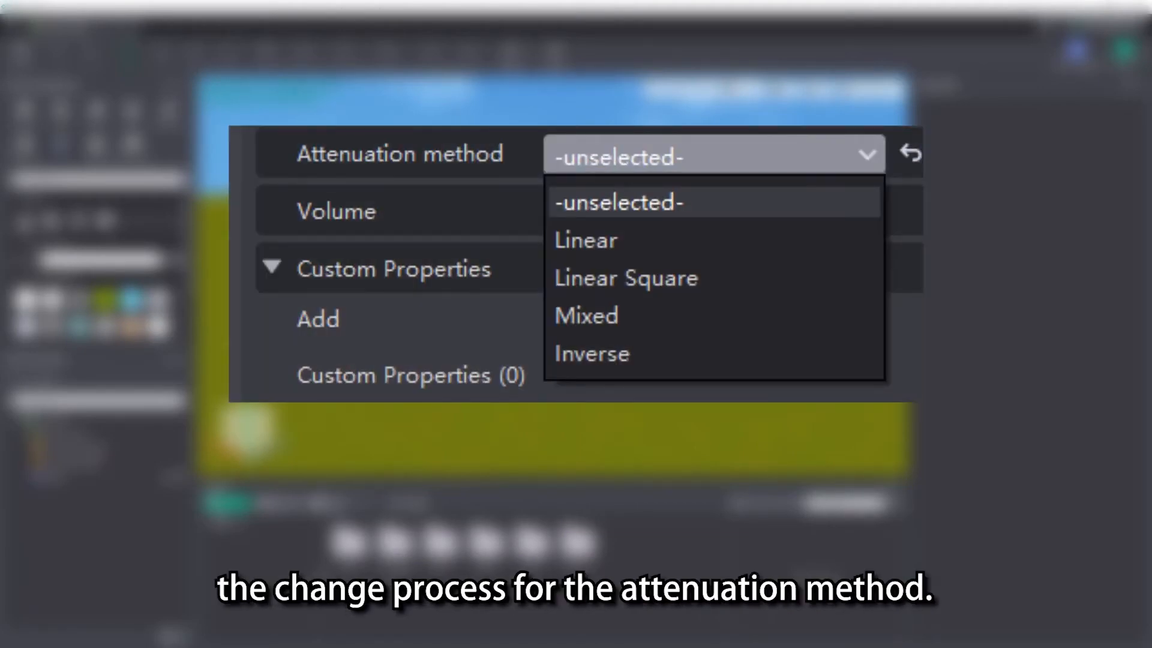
Step: Choose an attenuation method for the sound from the dropdown
click(585, 240)
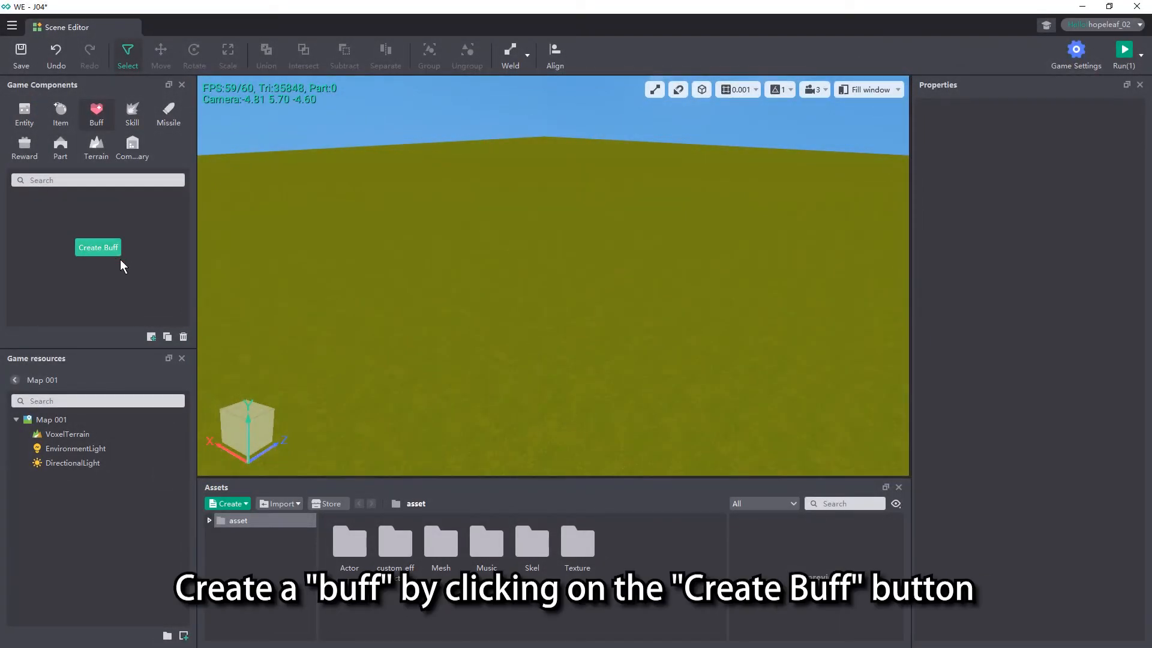
Step: Create a new buff named music
click(98, 248)
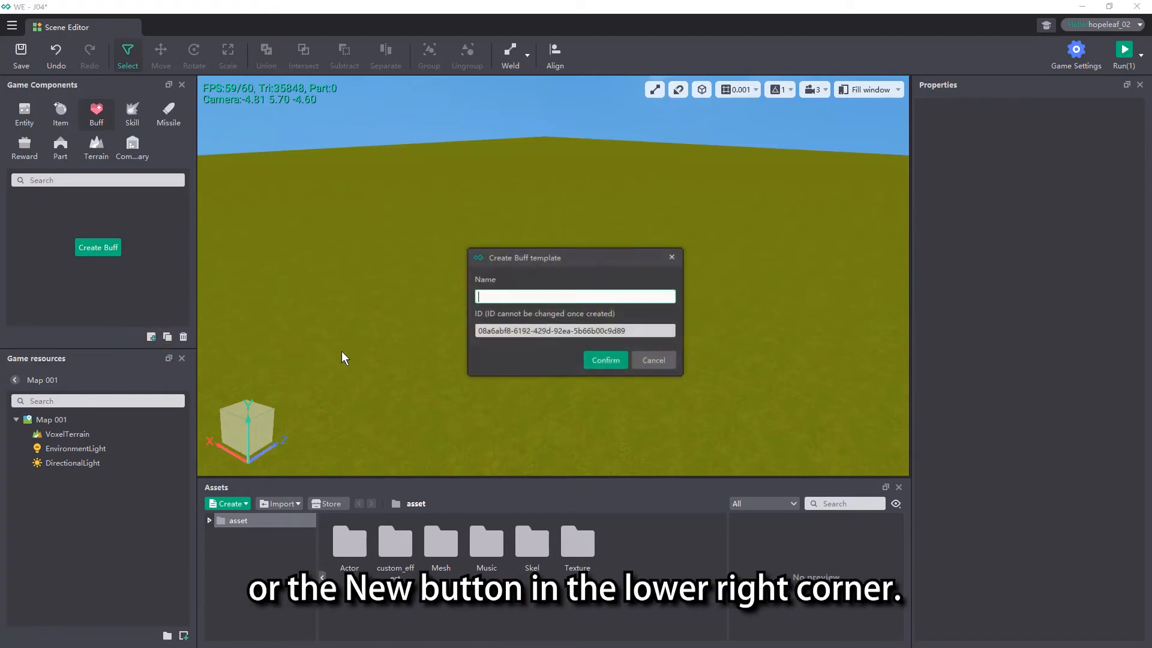
text(music)
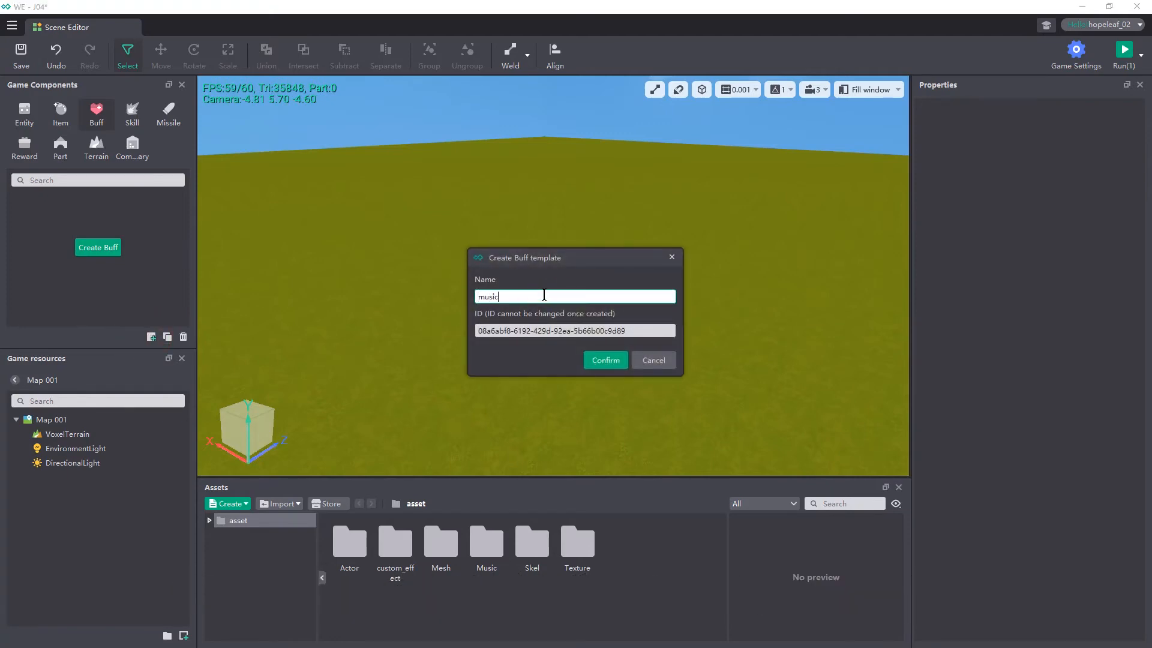
click(605, 360)
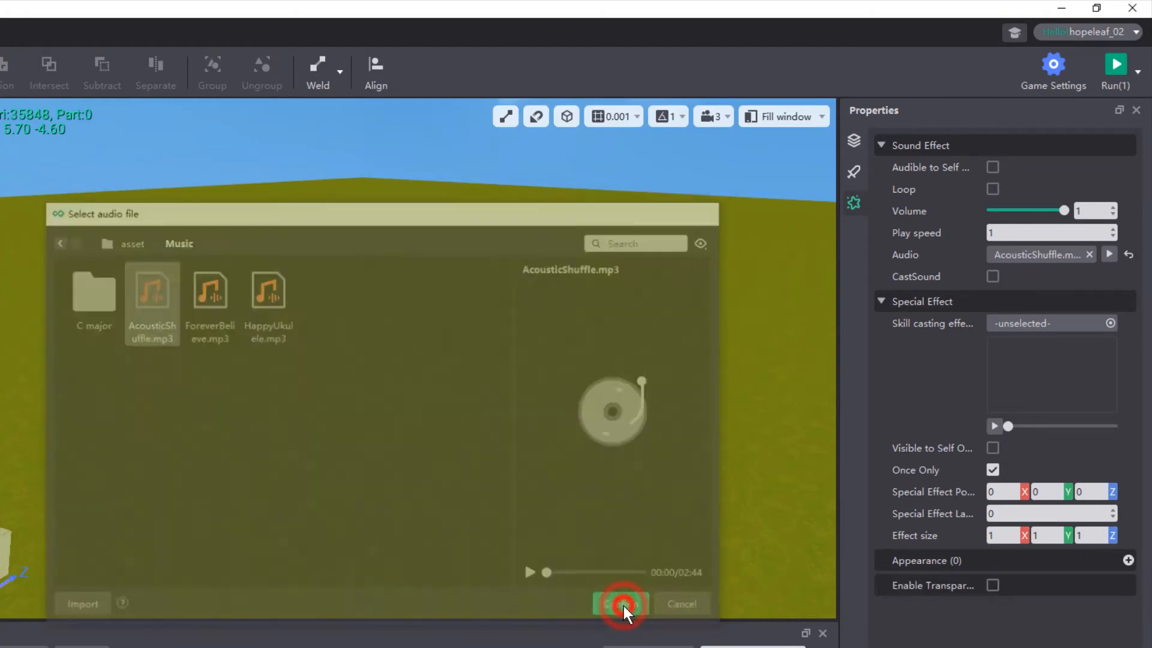
Step: Confirm the music buff's audio file, enable Audible to Self Only and Loop, and check play speed
click(621, 603)
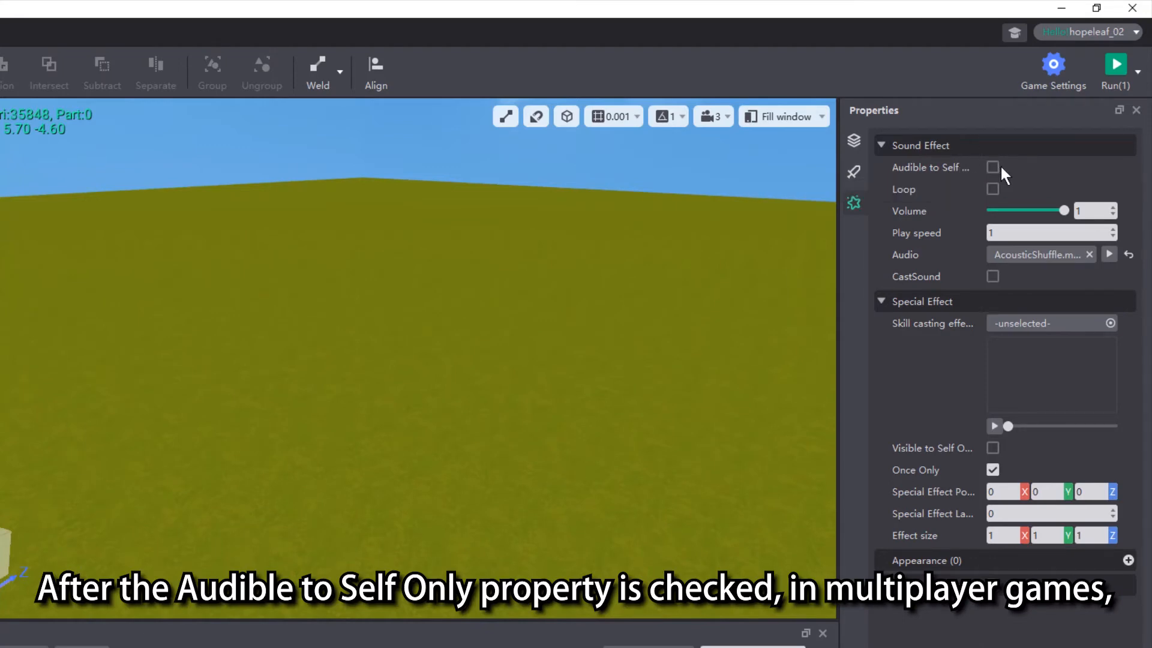
click(993, 167)
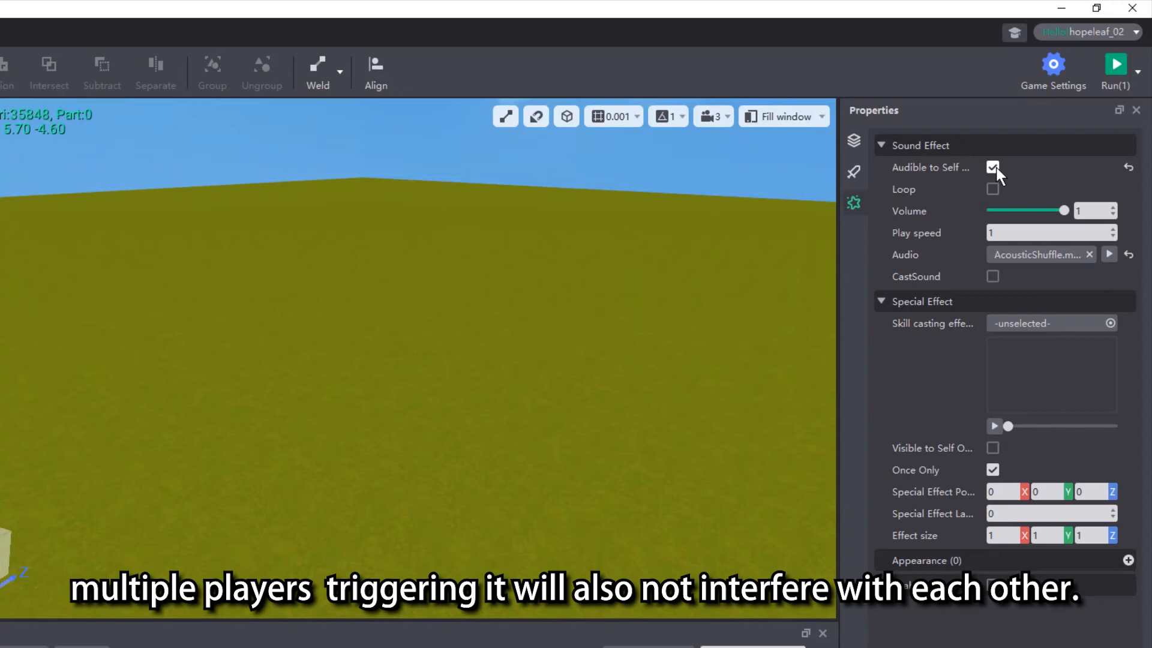
click(993, 189)
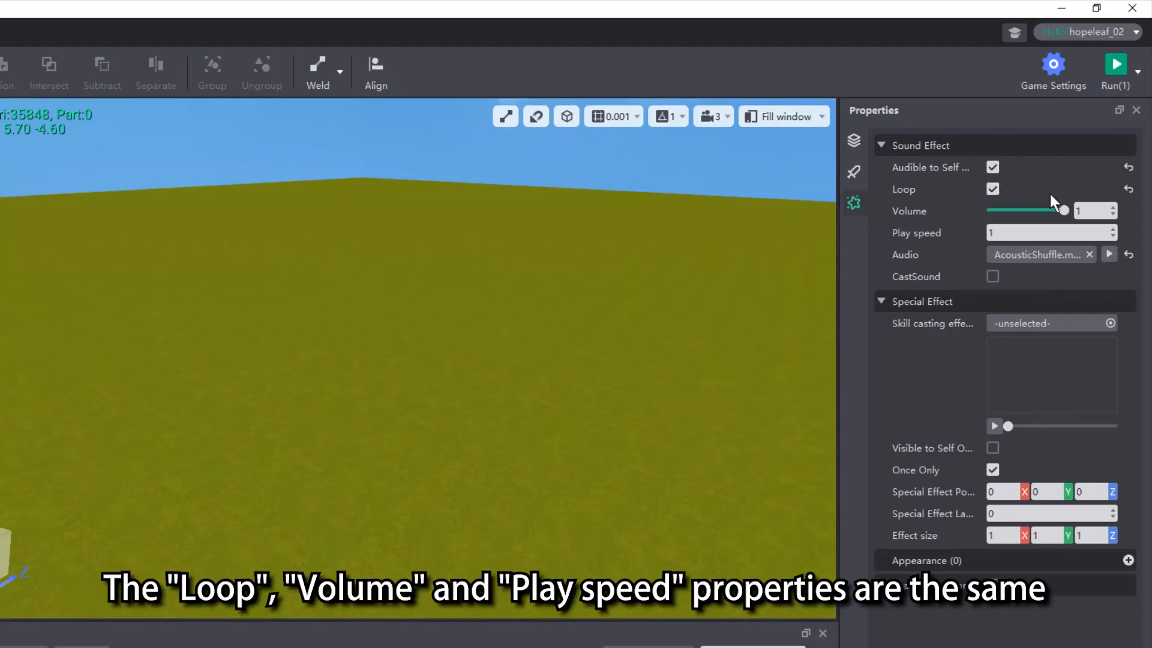
click(1050, 232)
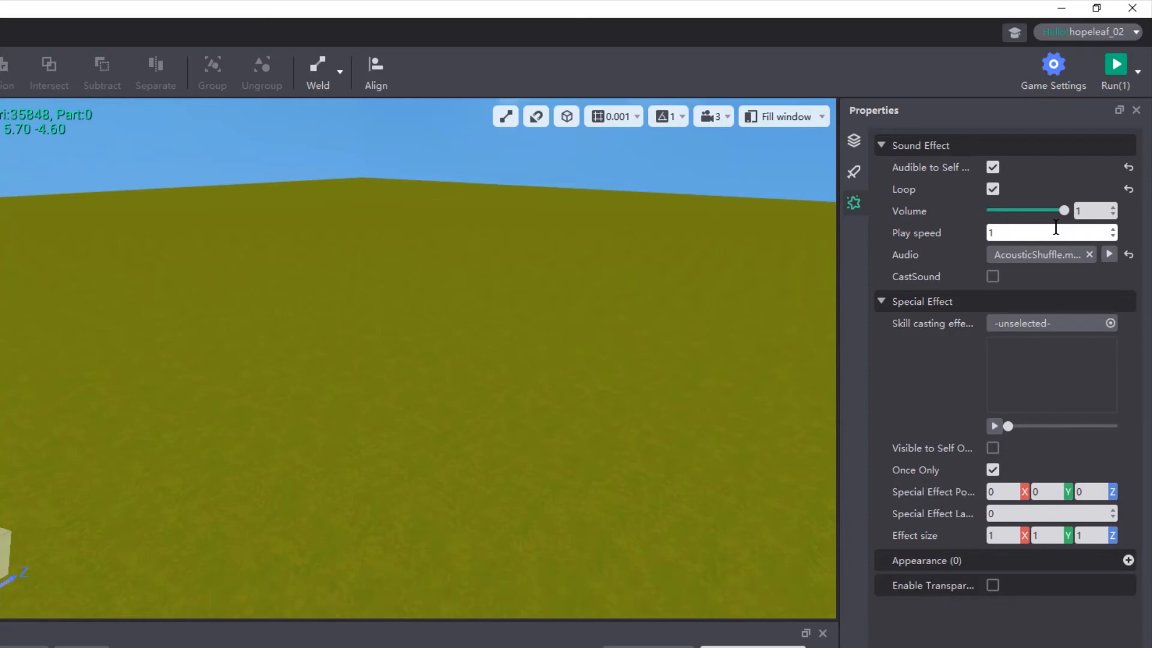
click(992, 276)
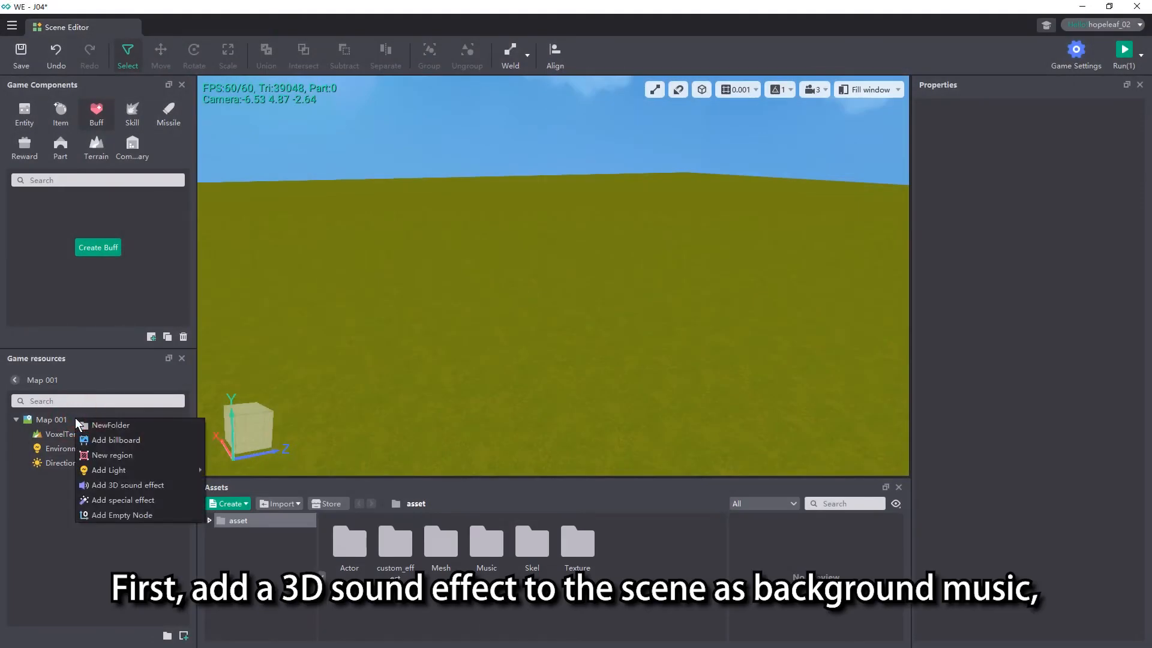
Step: Add a 3D sound node named BGM at 0, 1.5, 0 playing AcousticShuffle.mp3
click(128, 485)
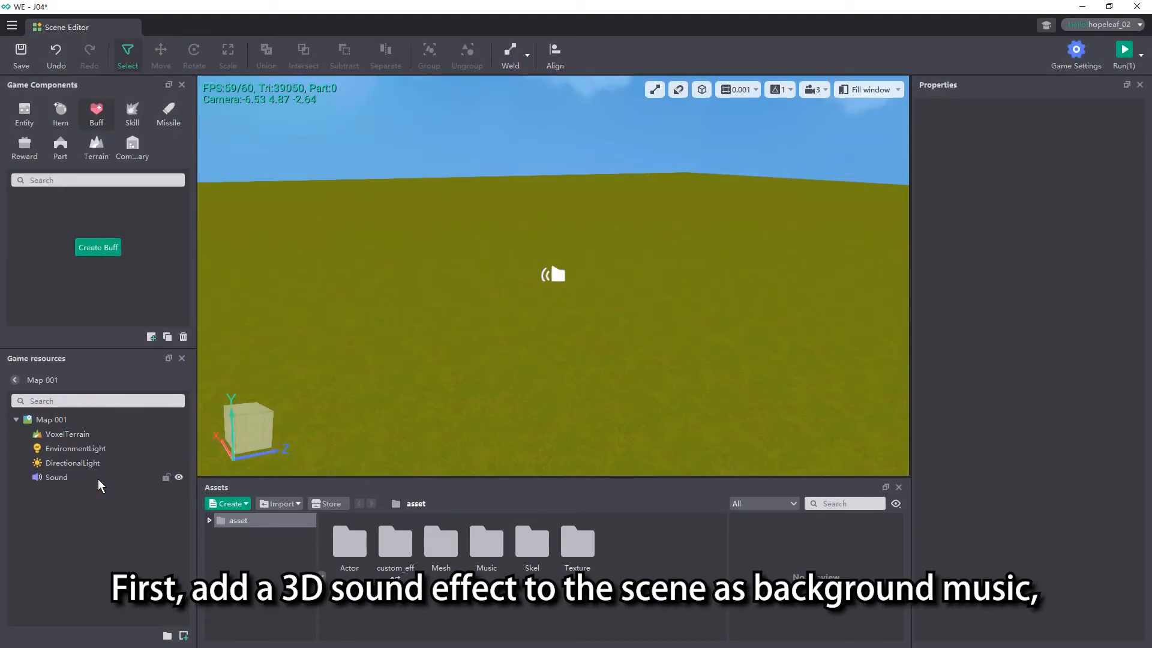
click(56, 477)
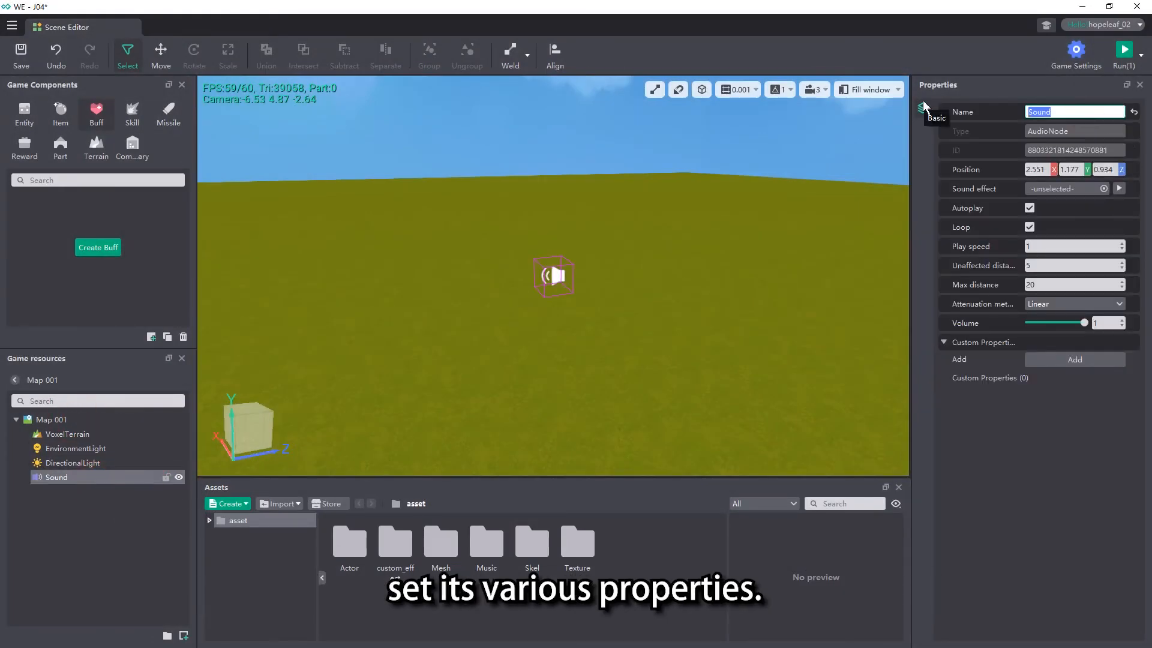
text(BGM)
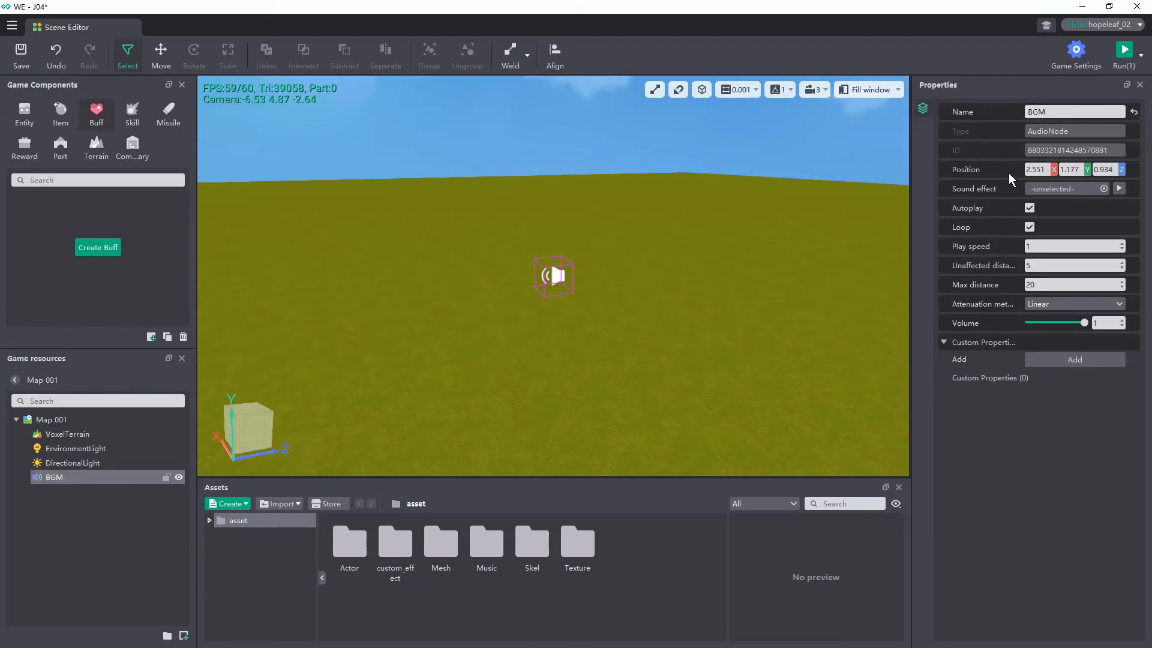
text(0)
text(1.5)
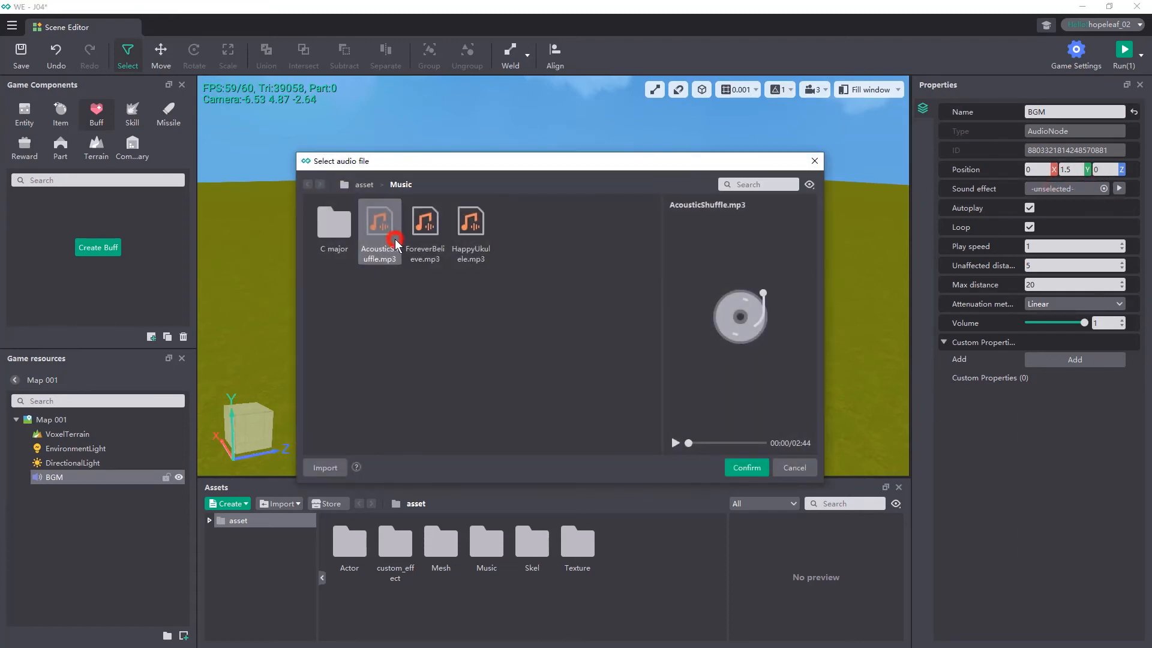
click(745, 468)
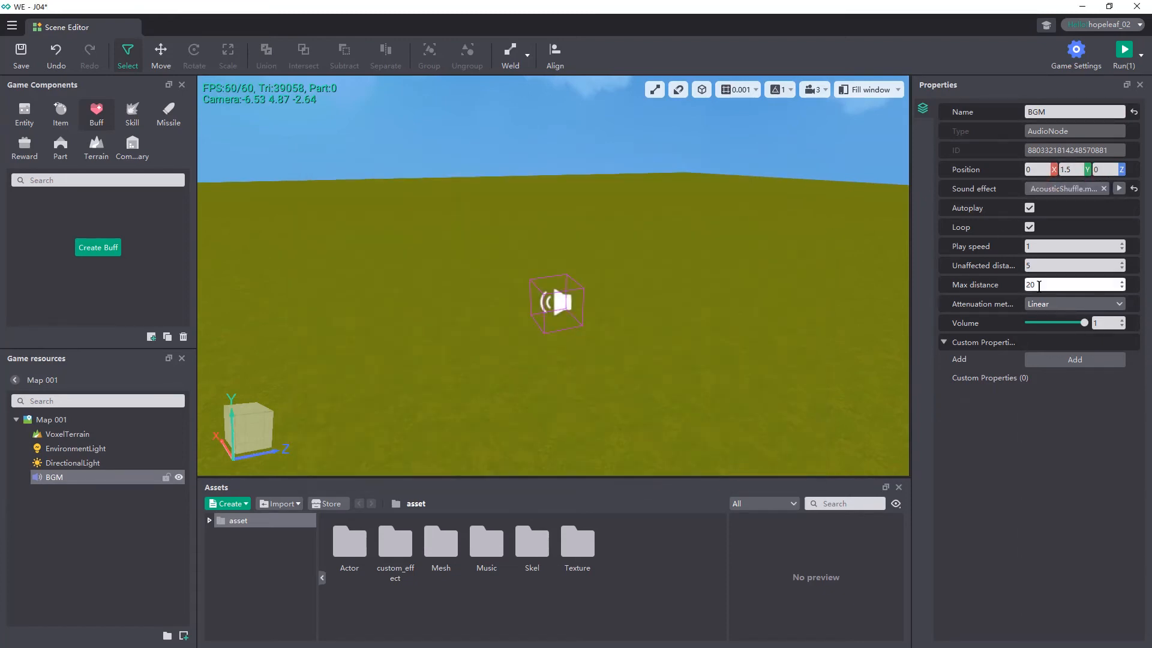
Step: Set BGM's max distance to 10 and create a buff named do
text(10)
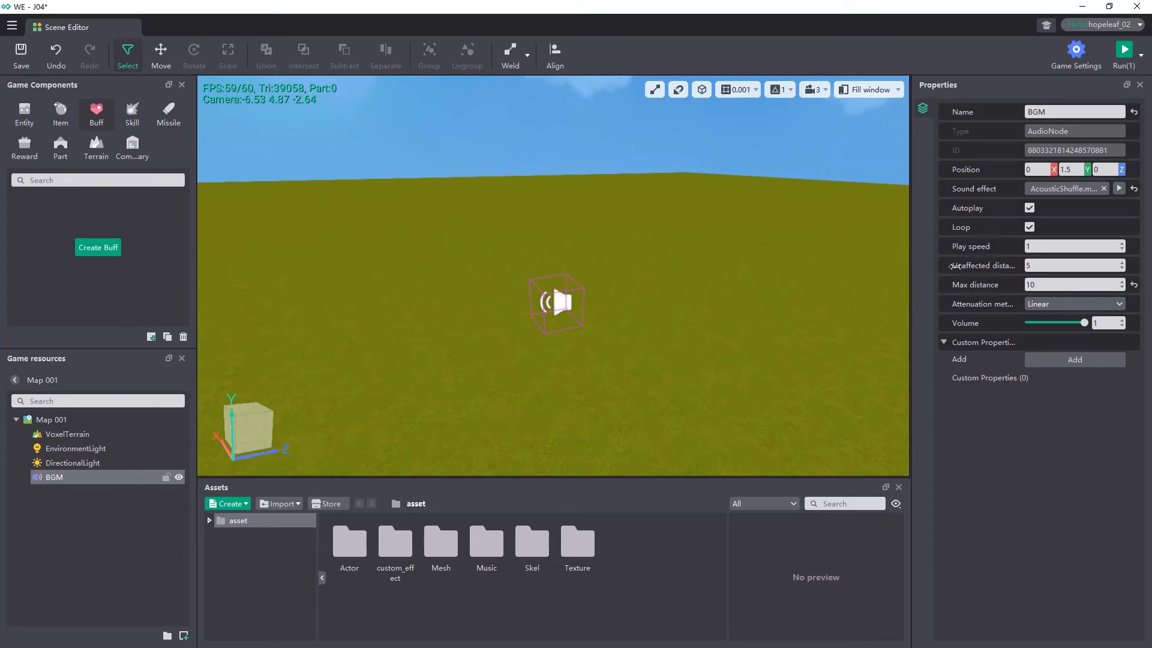
click(98, 248)
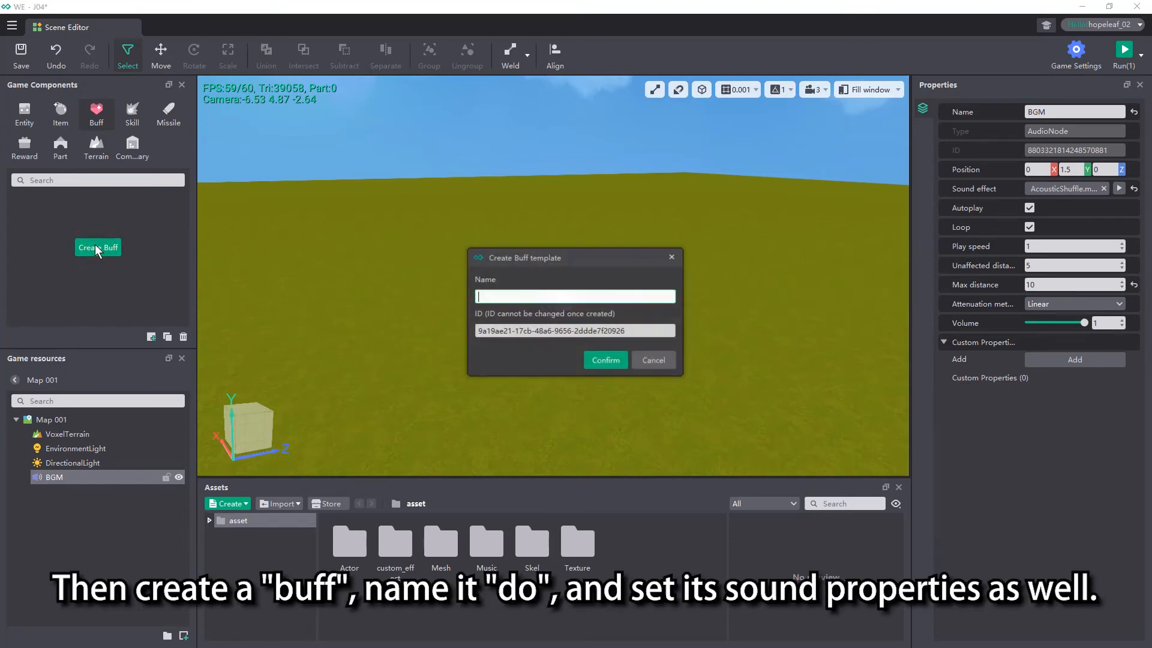
text(do)
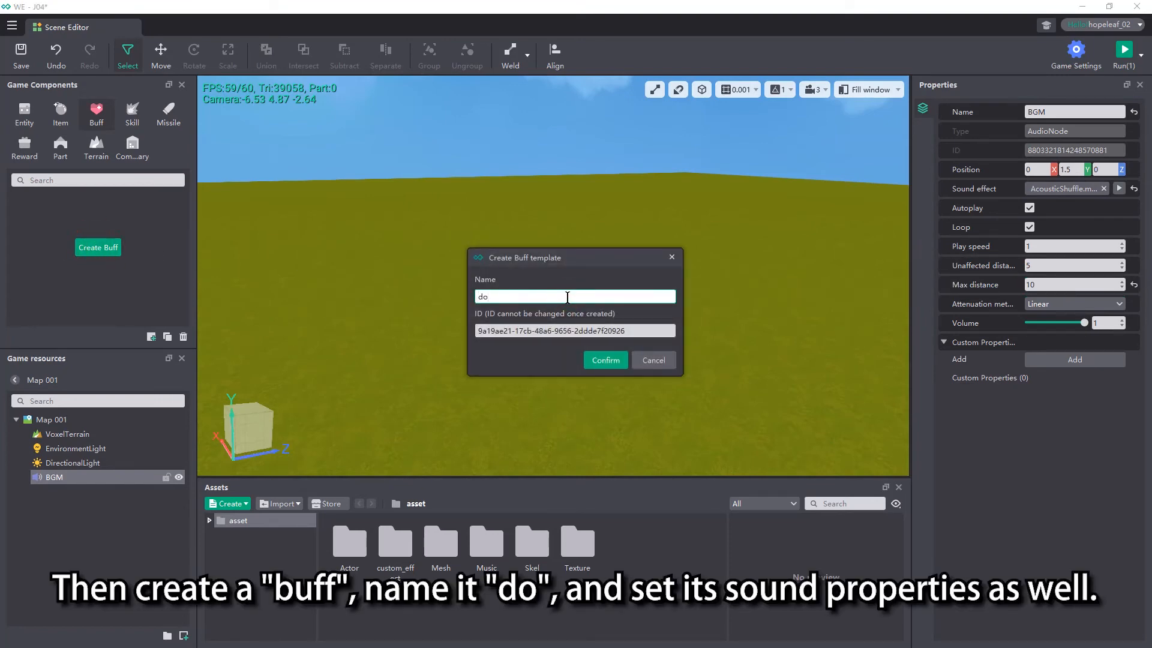
click(605, 360)
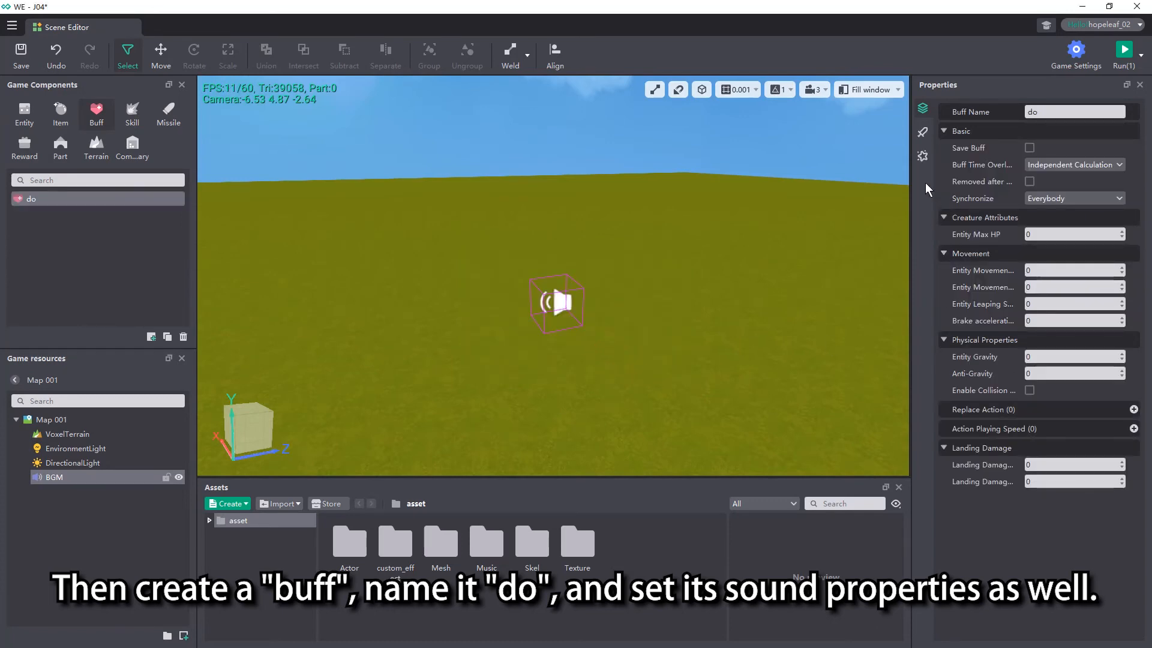
Step: Give the do buff do.mp3 as its cast sound and set its max distance
click(1115, 196)
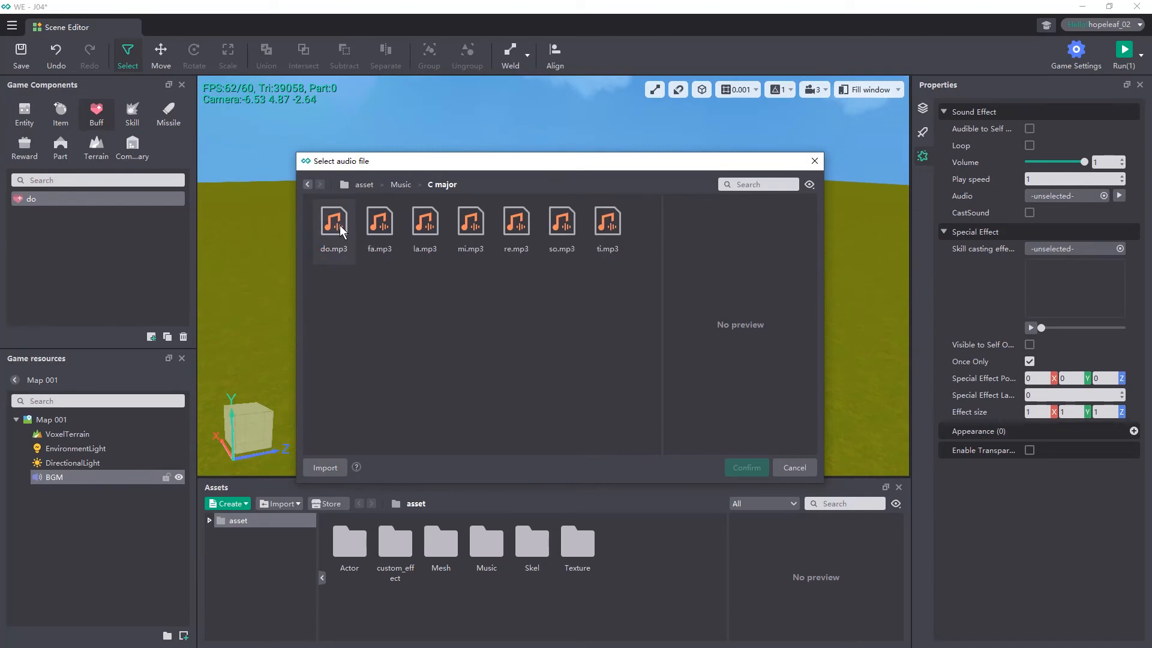
click(744, 467)
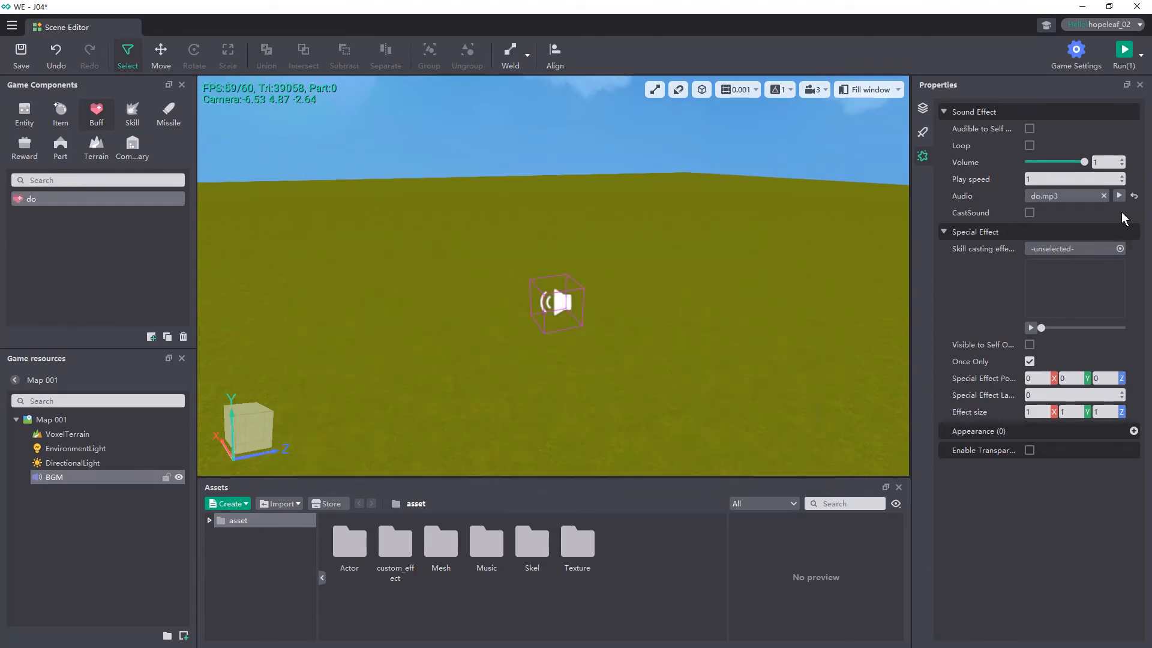
click(1029, 213)
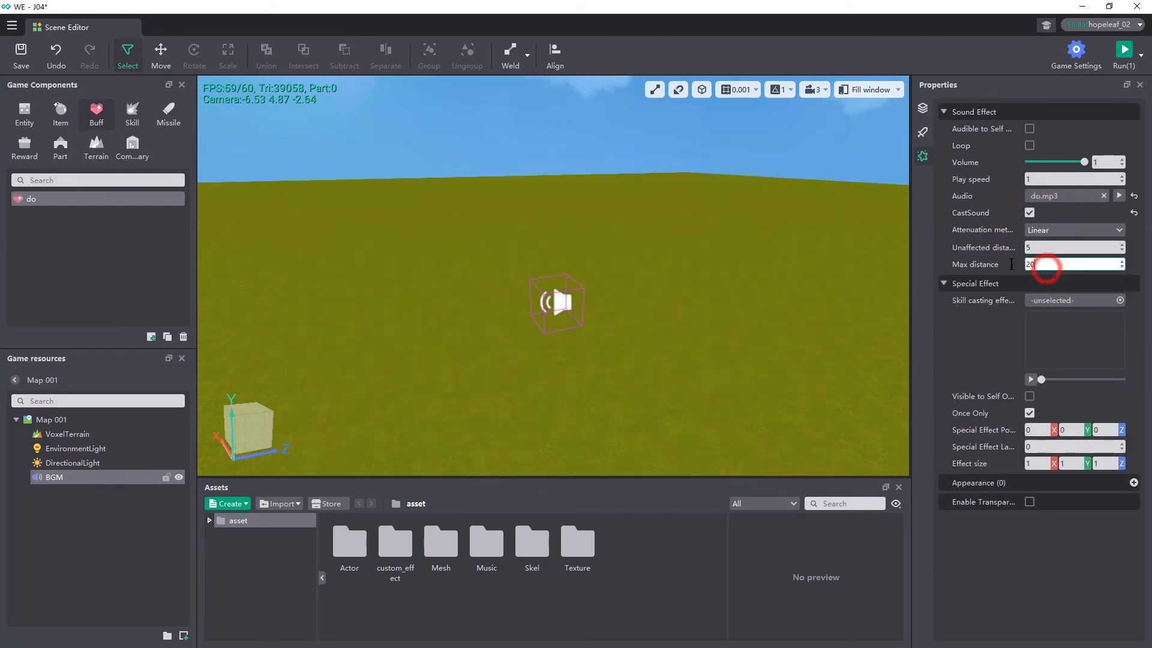
text(10)
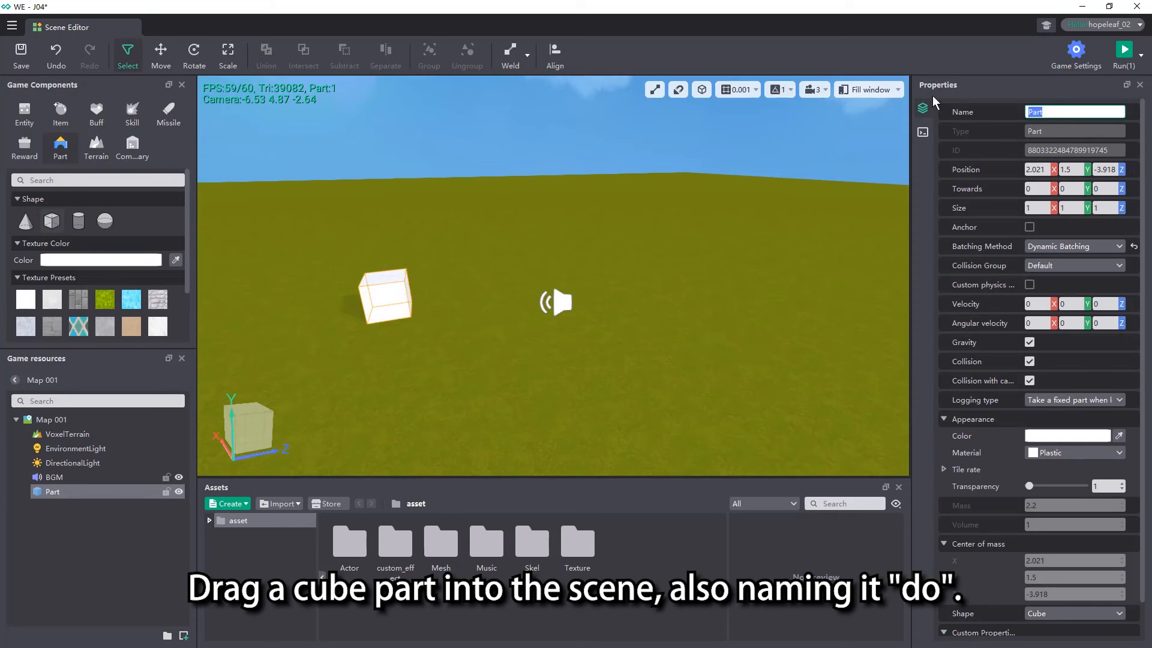
Step: Name the cube part 'do', set its position to 8, 1.5, -6, and color it red
text(do)
click(1039, 169)
text(8)
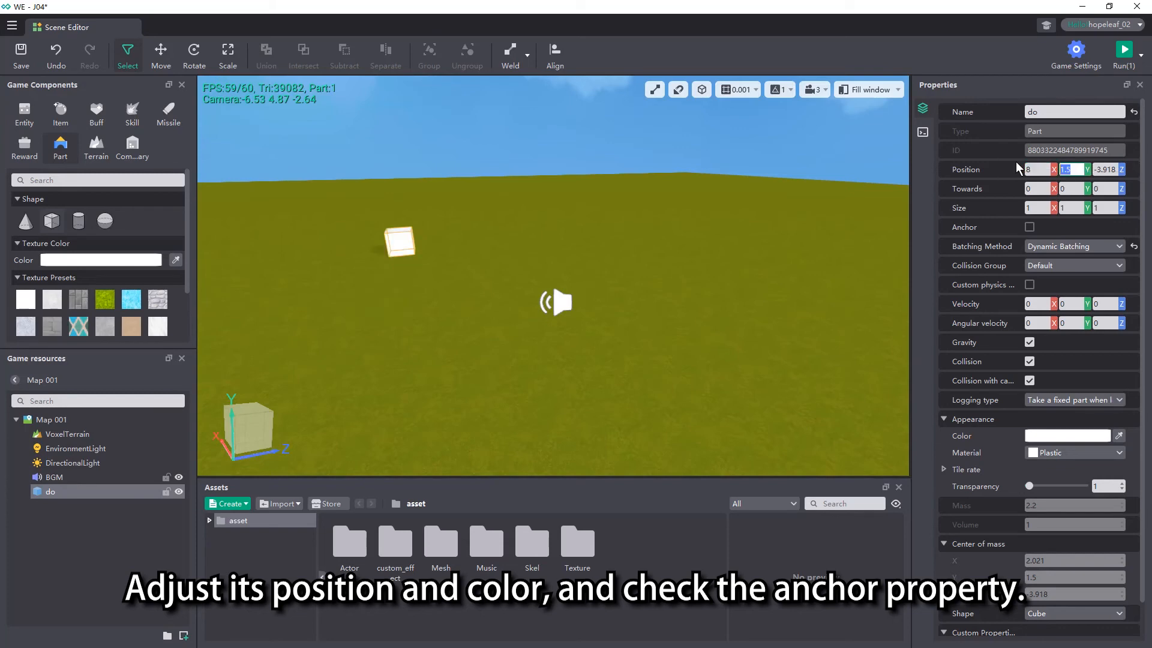
text(-6)
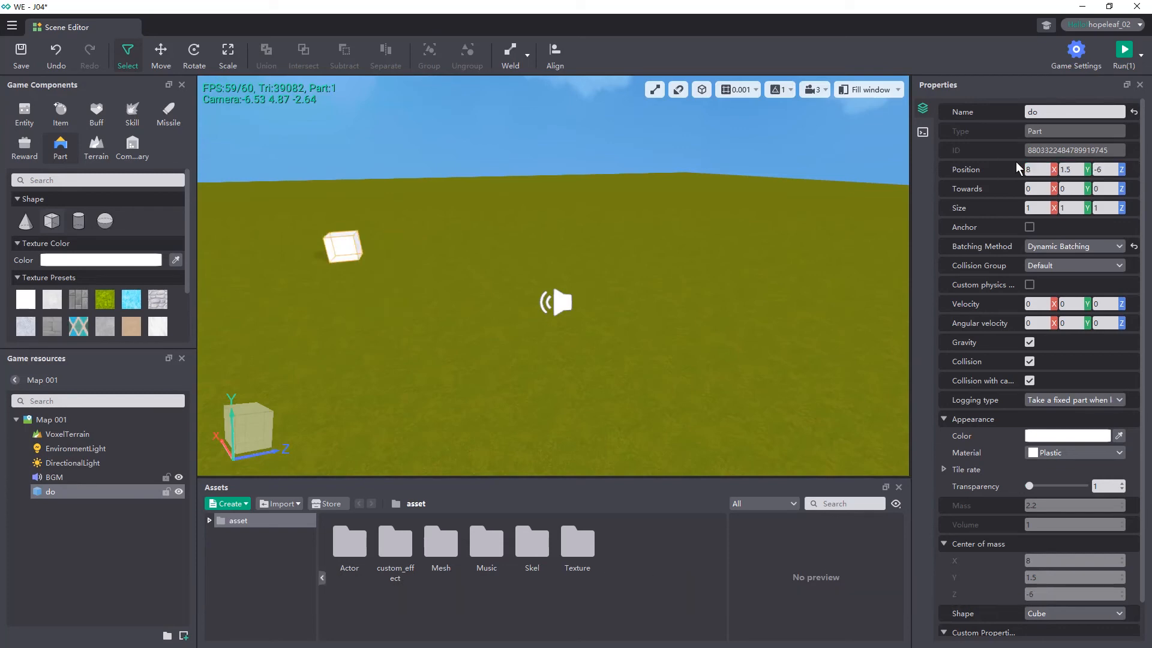
click(1066, 435)
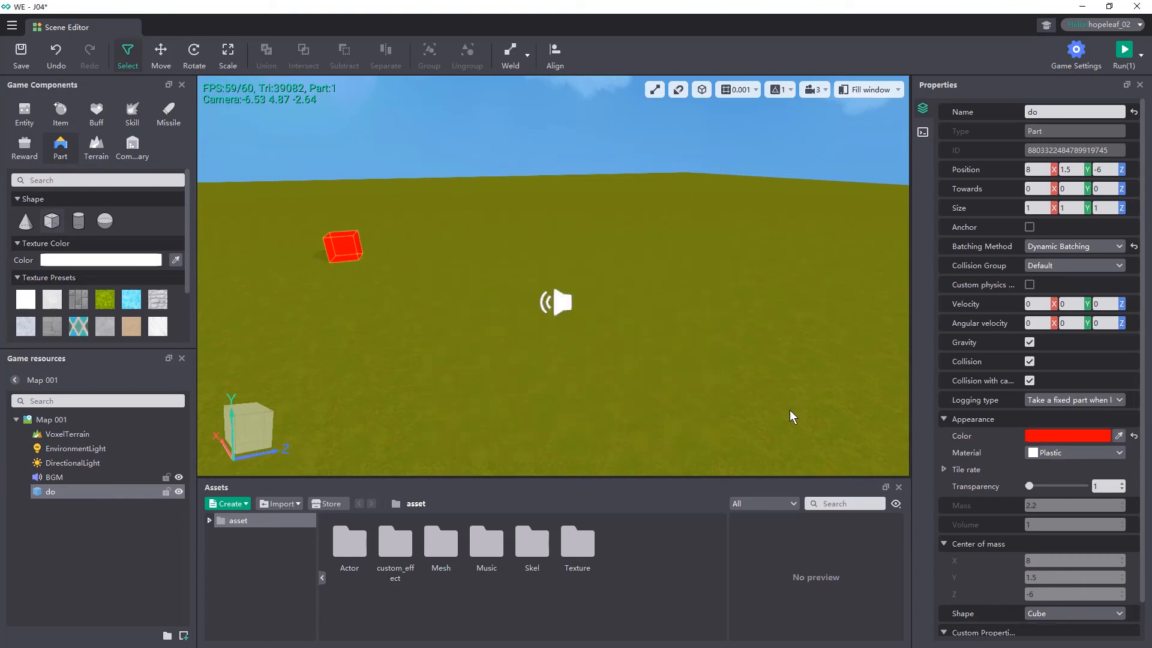
click(1029, 227)
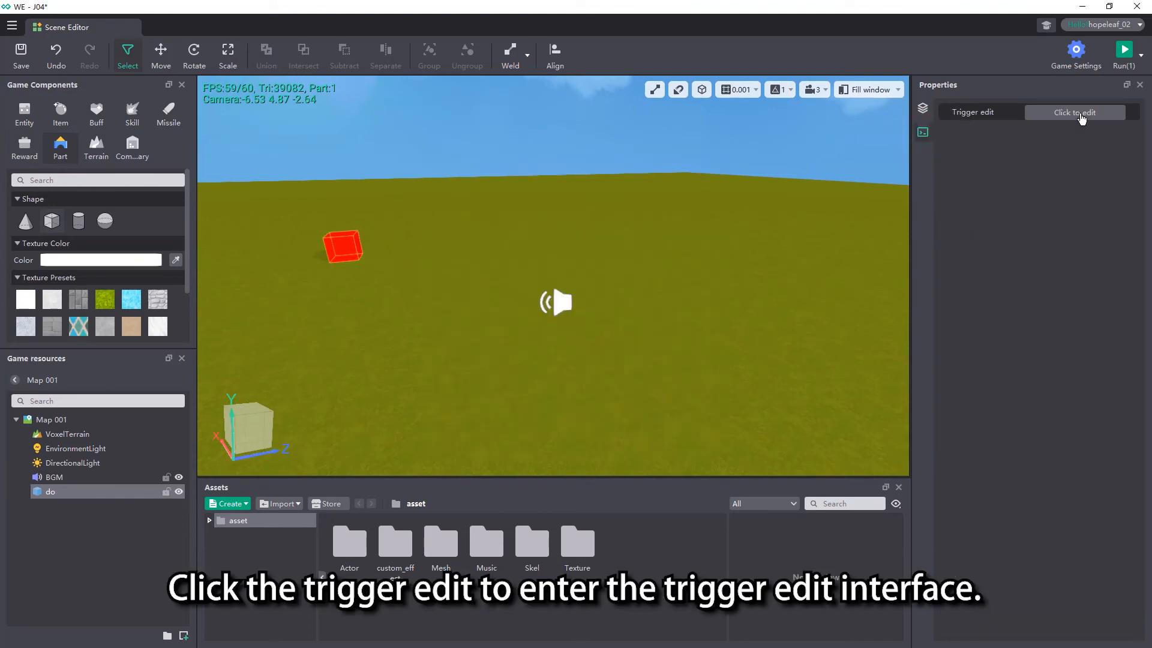
Step: Add an 'Add buff to the entity' click action with buff do and duration 3
click(1075, 112)
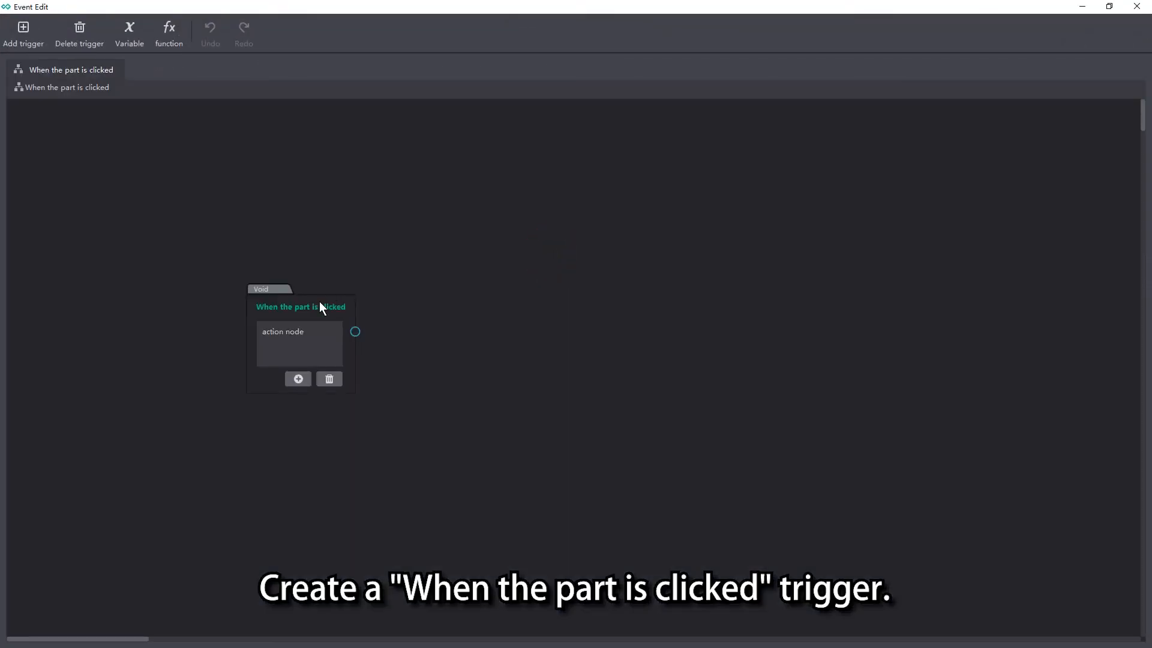
double_click(355, 331)
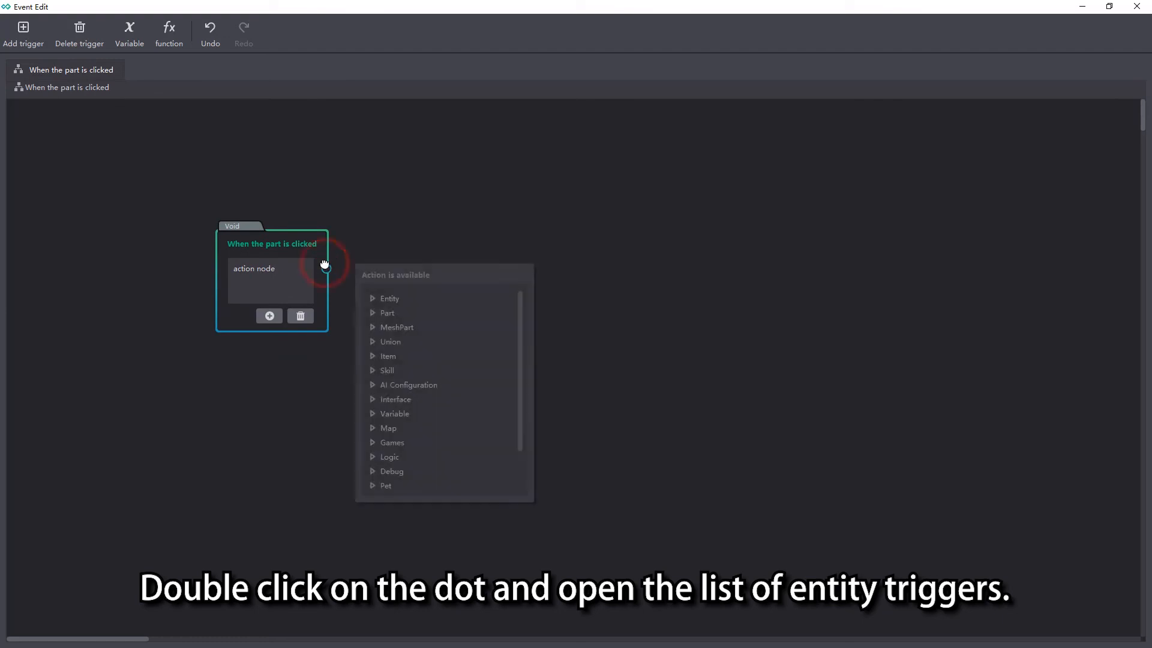
click(389, 298)
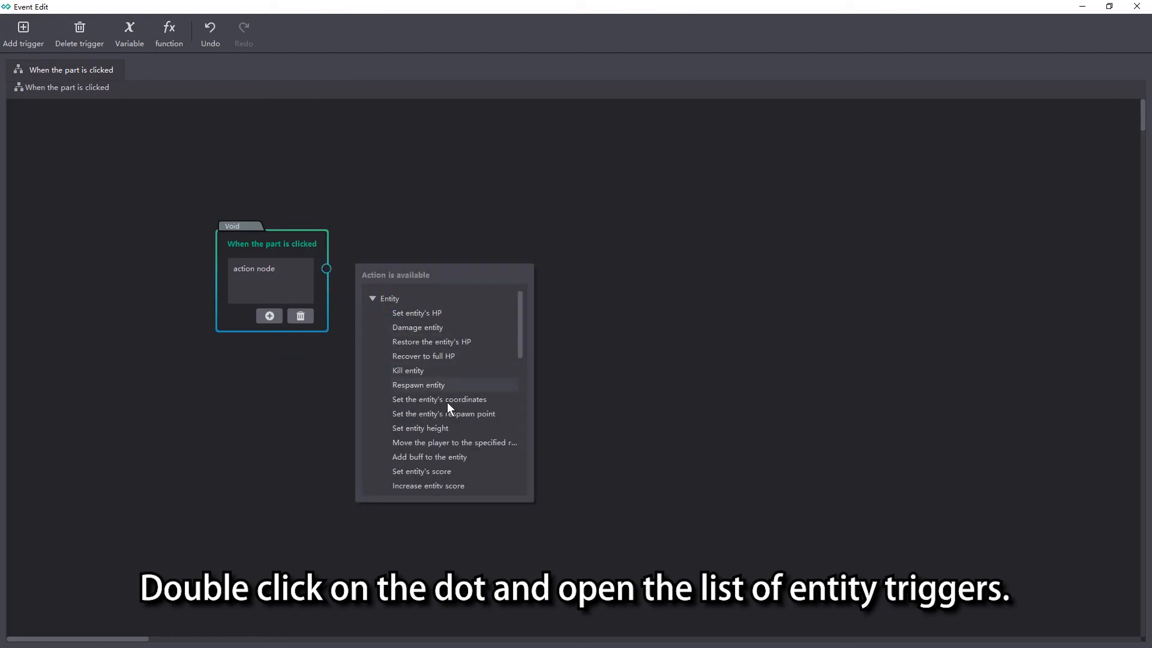
click(429, 456)
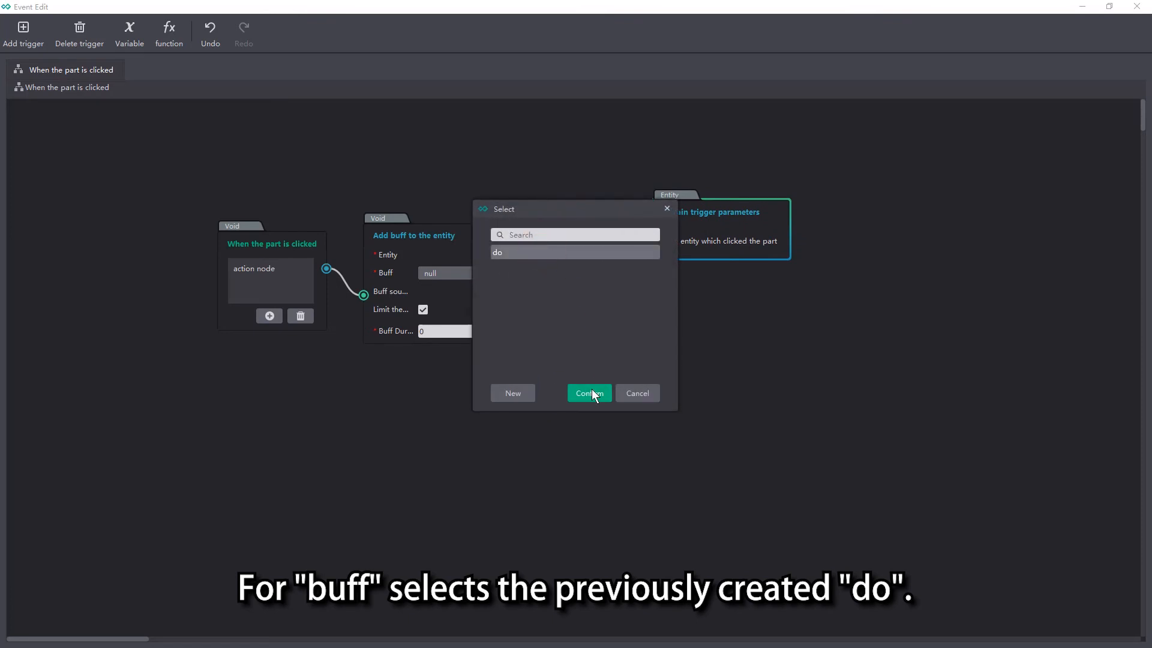
click(588, 393)
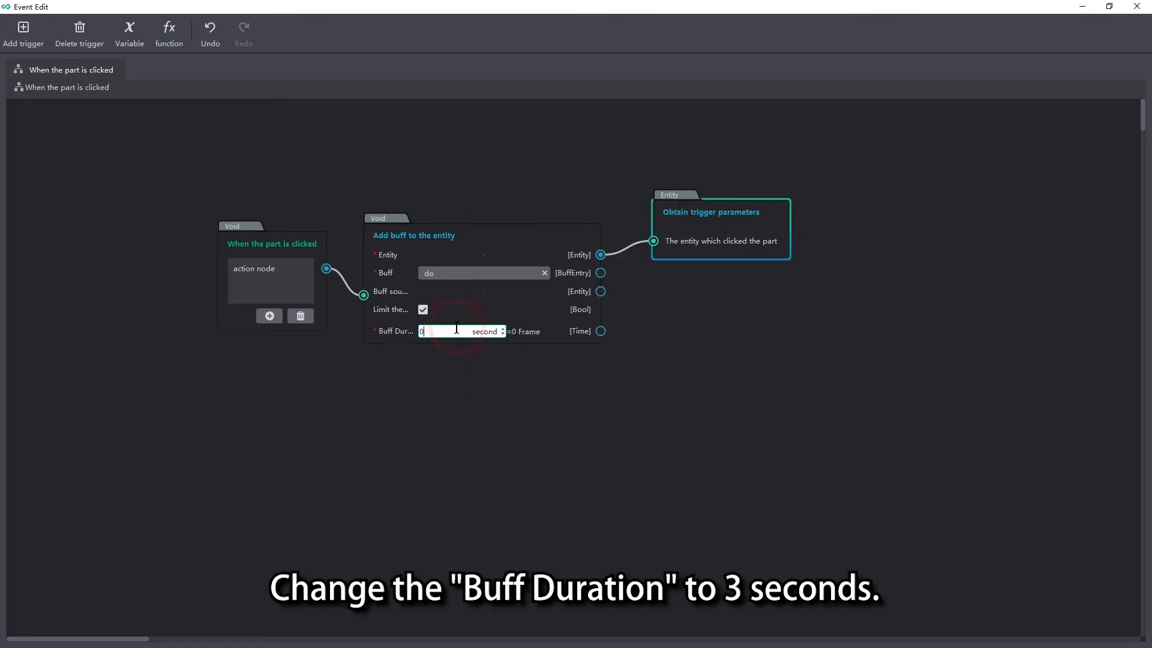
text(3)
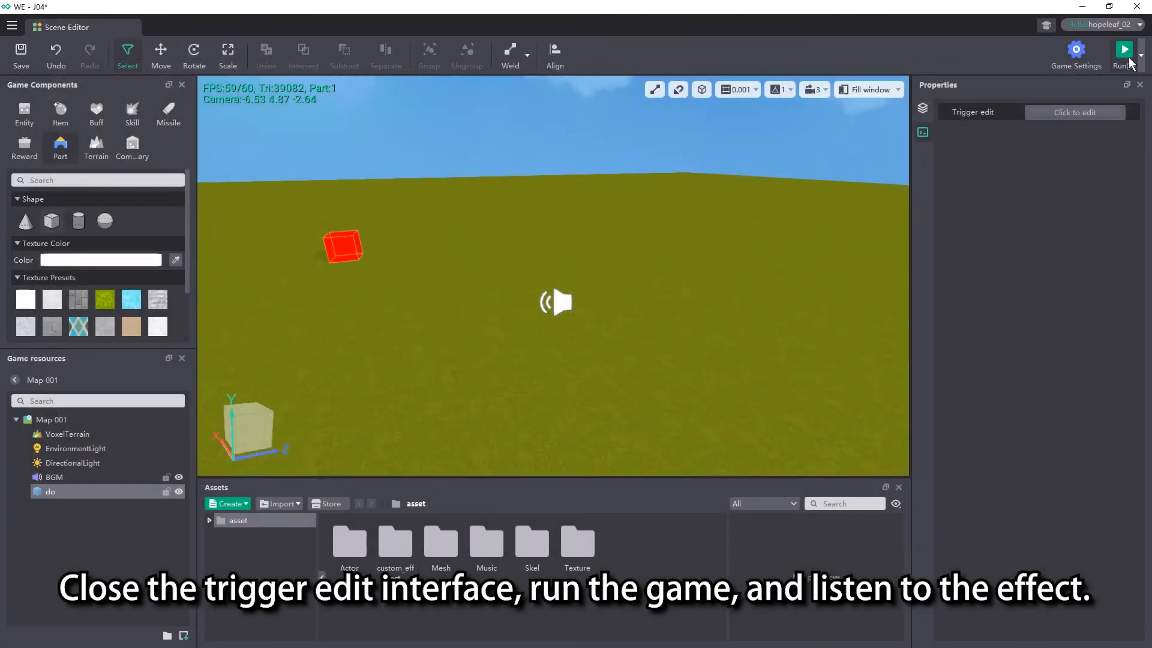
Step: Start a test run, saving changes when prompted, and enlarge the Blockman GO window
click(1123, 50)
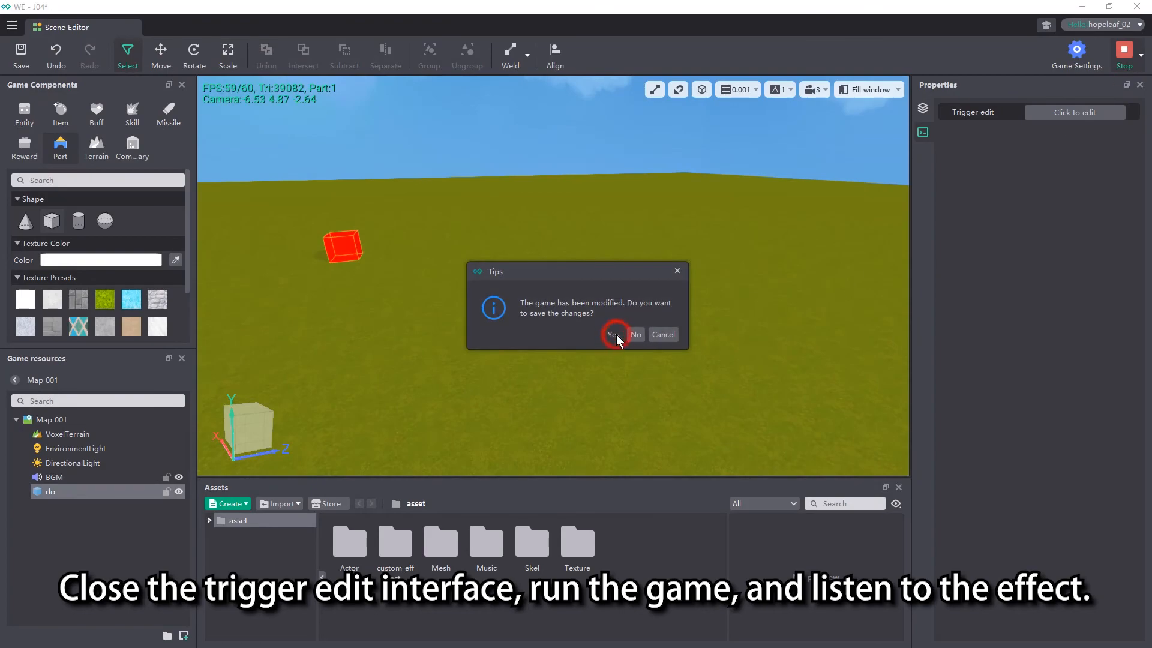
click(615, 334)
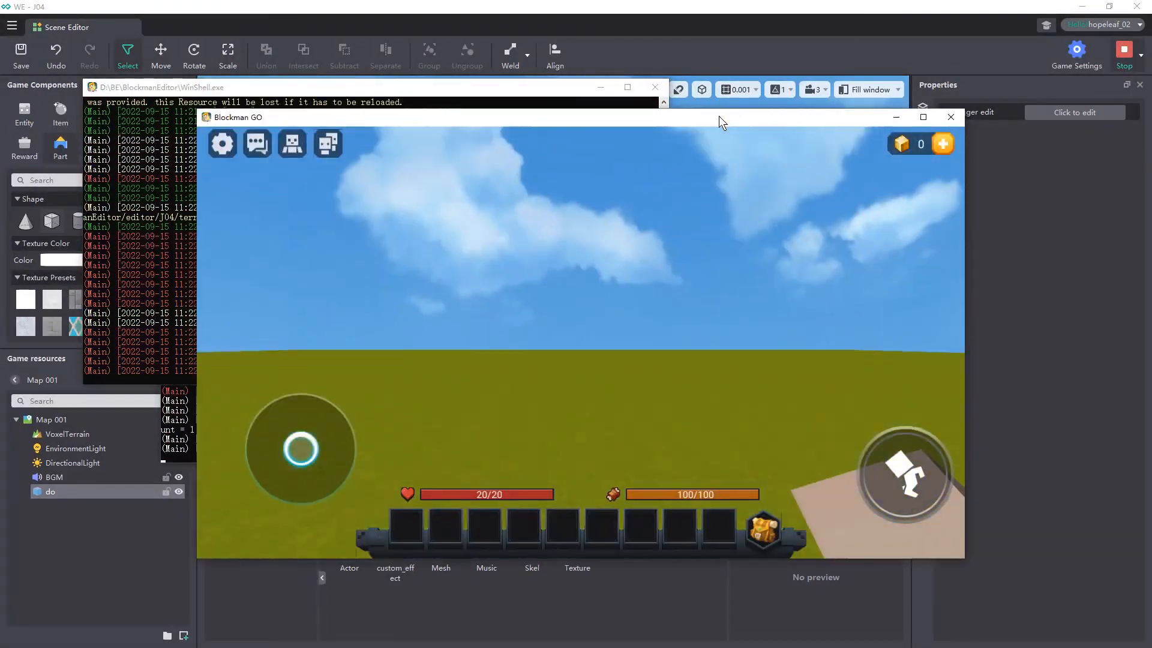
click(923, 117)
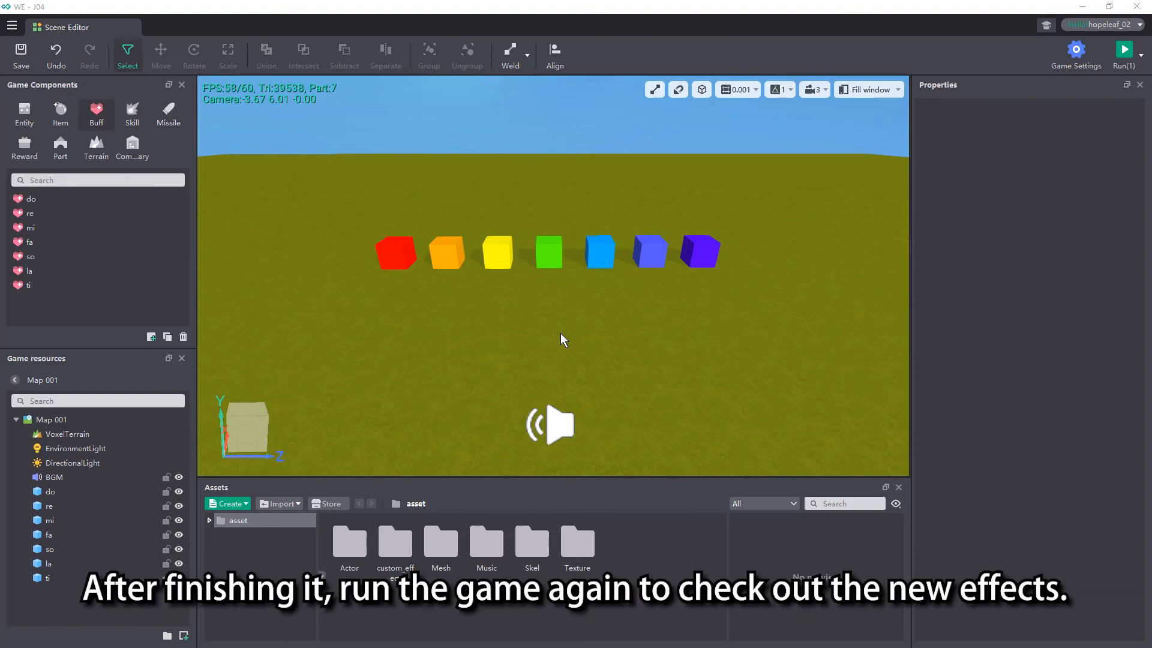
Step: Relaunch the test run with seven note cubes and maximize the Blockman GO window
click(1123, 49)
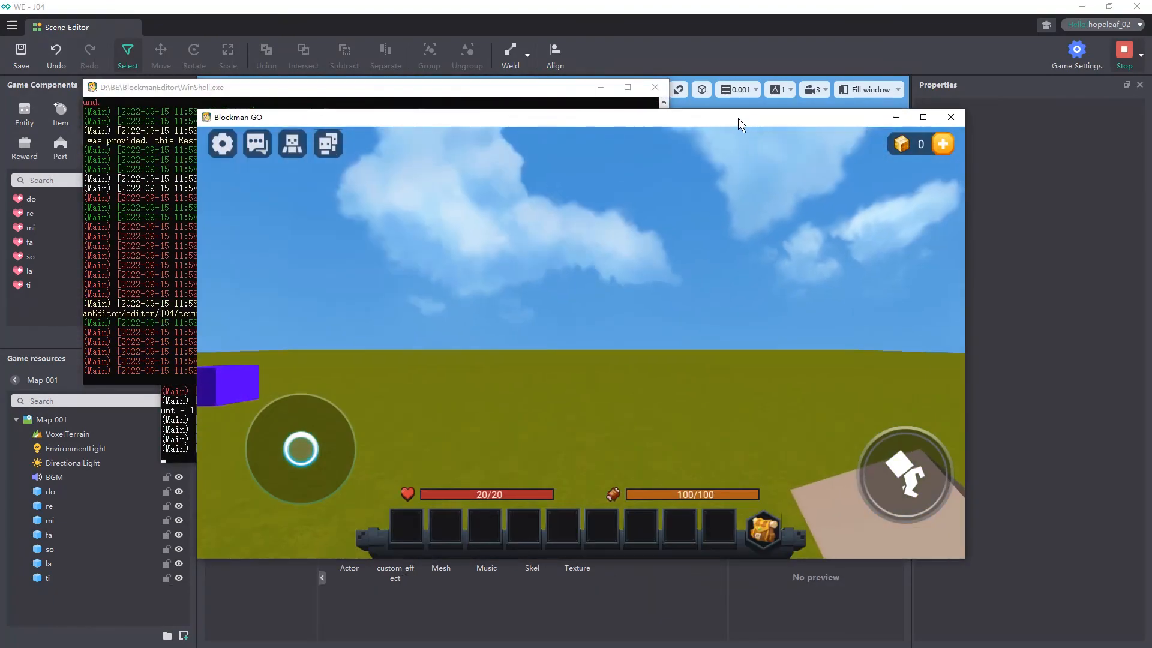
click(922, 117)
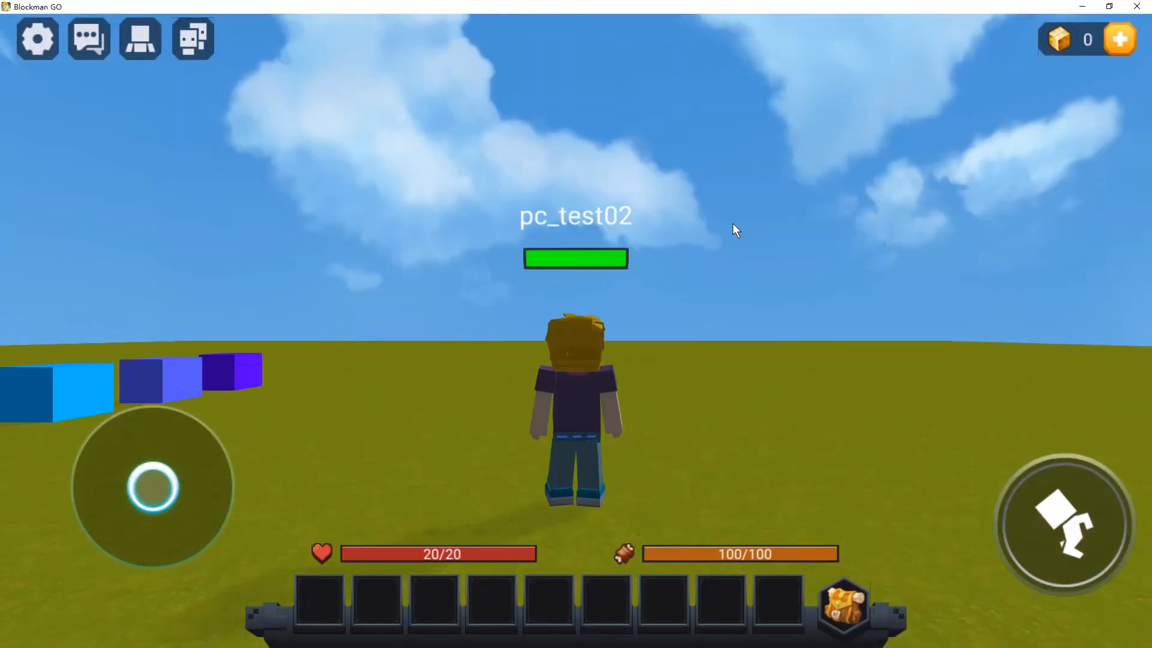